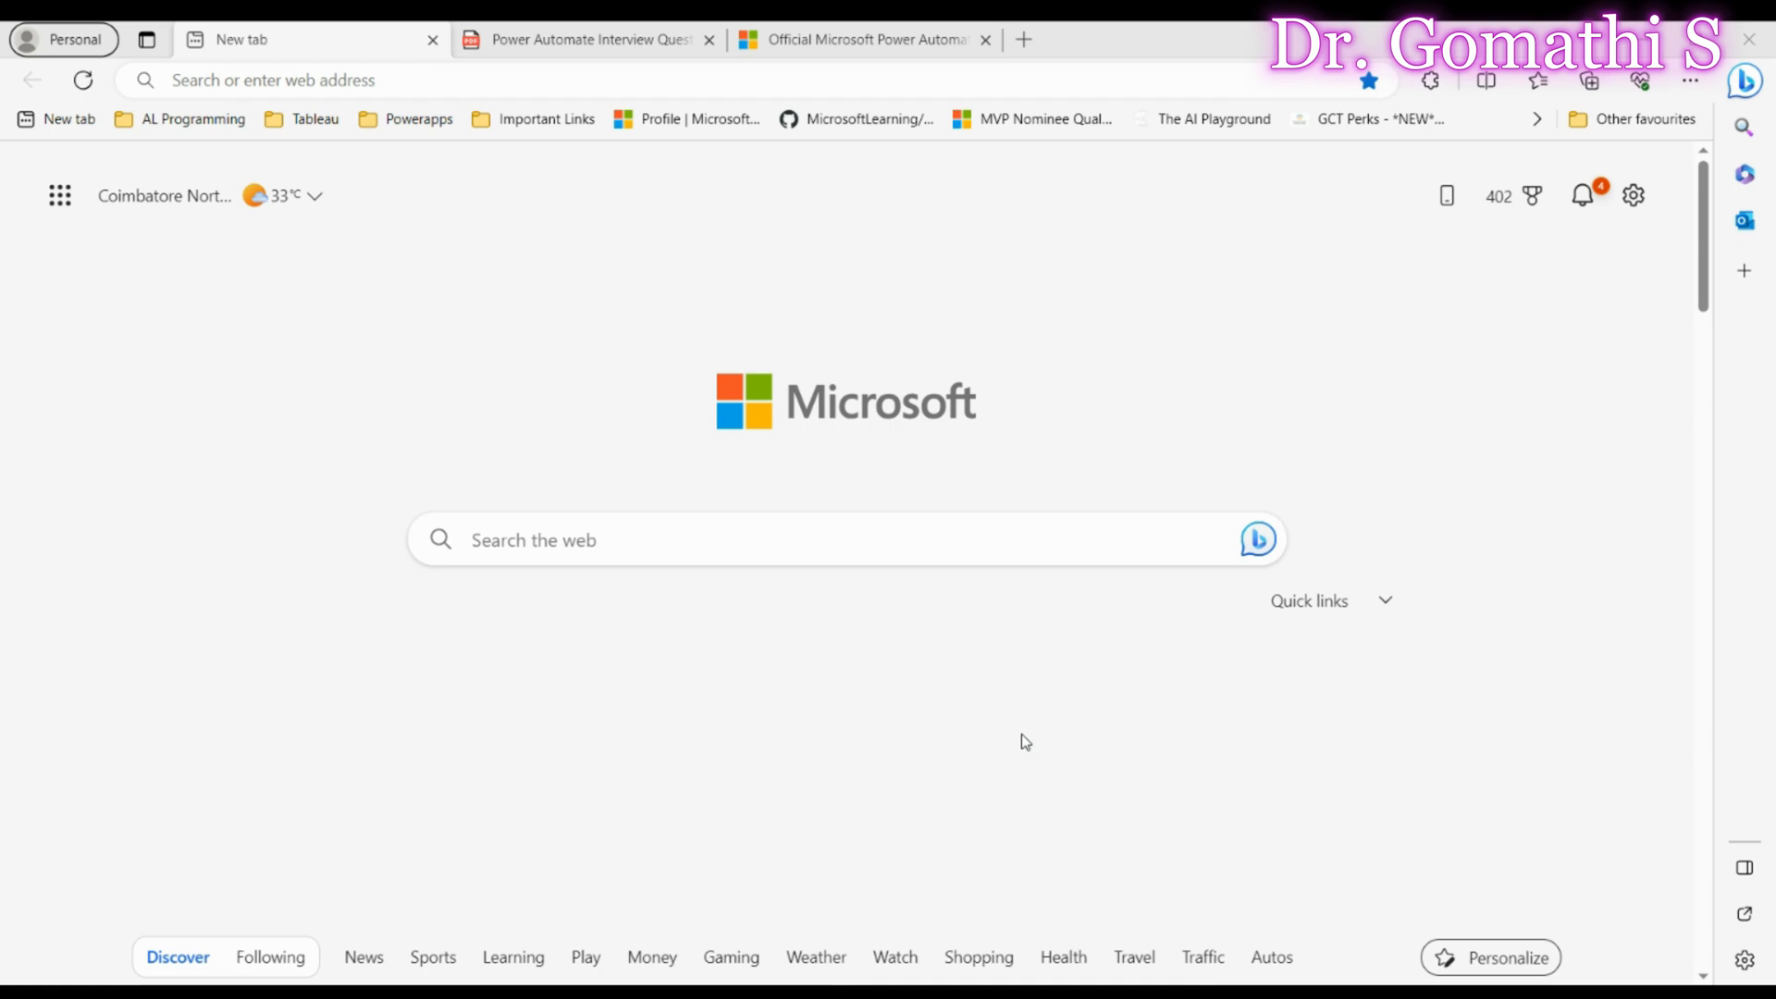
- Open the Power Automate Interview Questions Part 1 PDF and scroll to the beginner questions
left_click(583, 40)
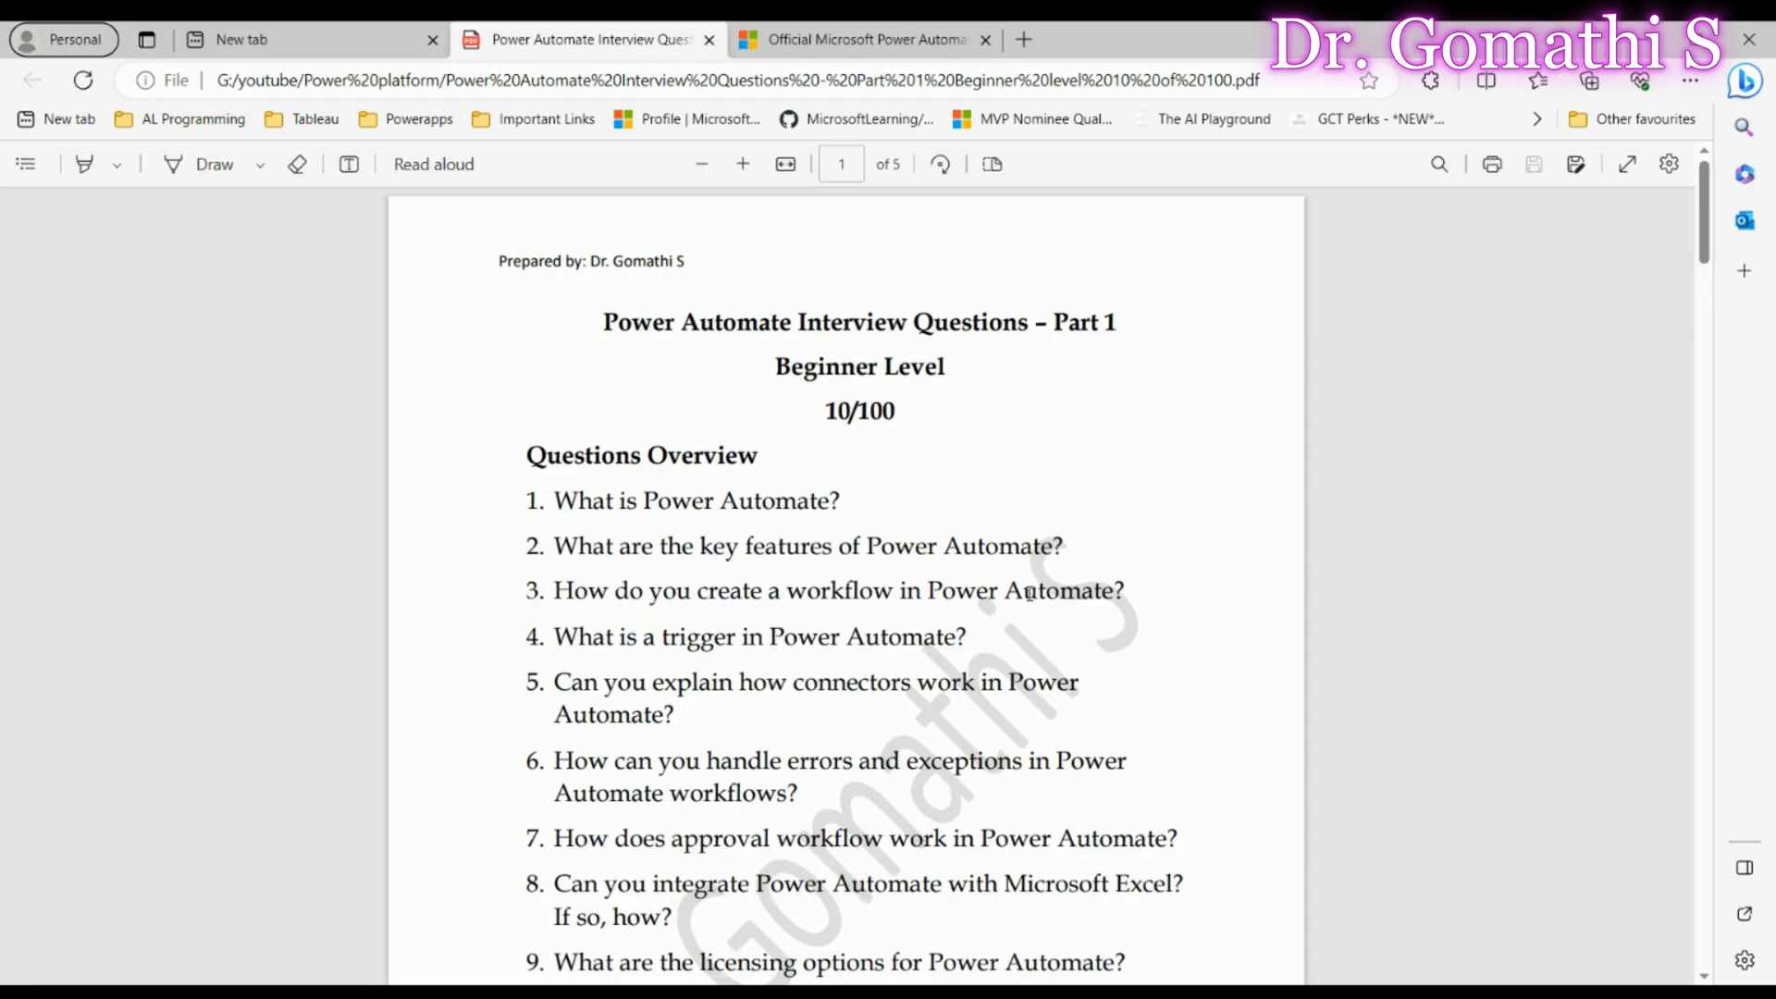
scroll("down", 3)
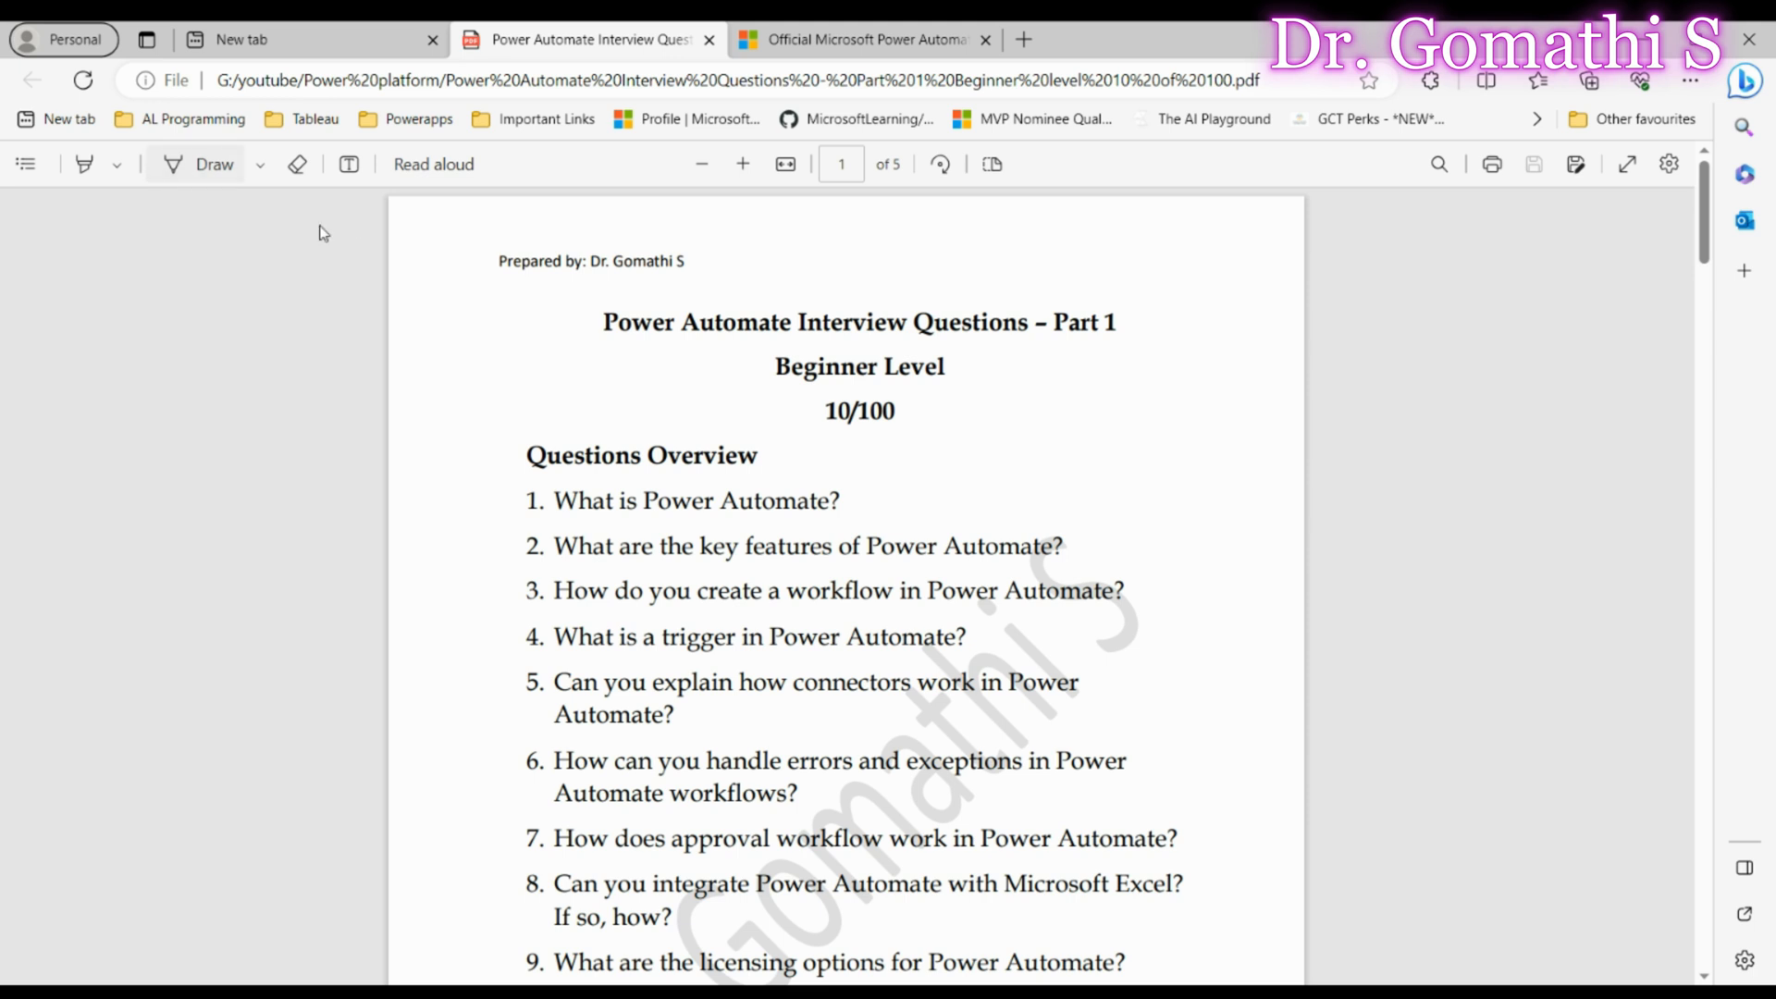
- Underline 'is Power Automate' in question 1 using the Draw pen
left_click(198, 163)
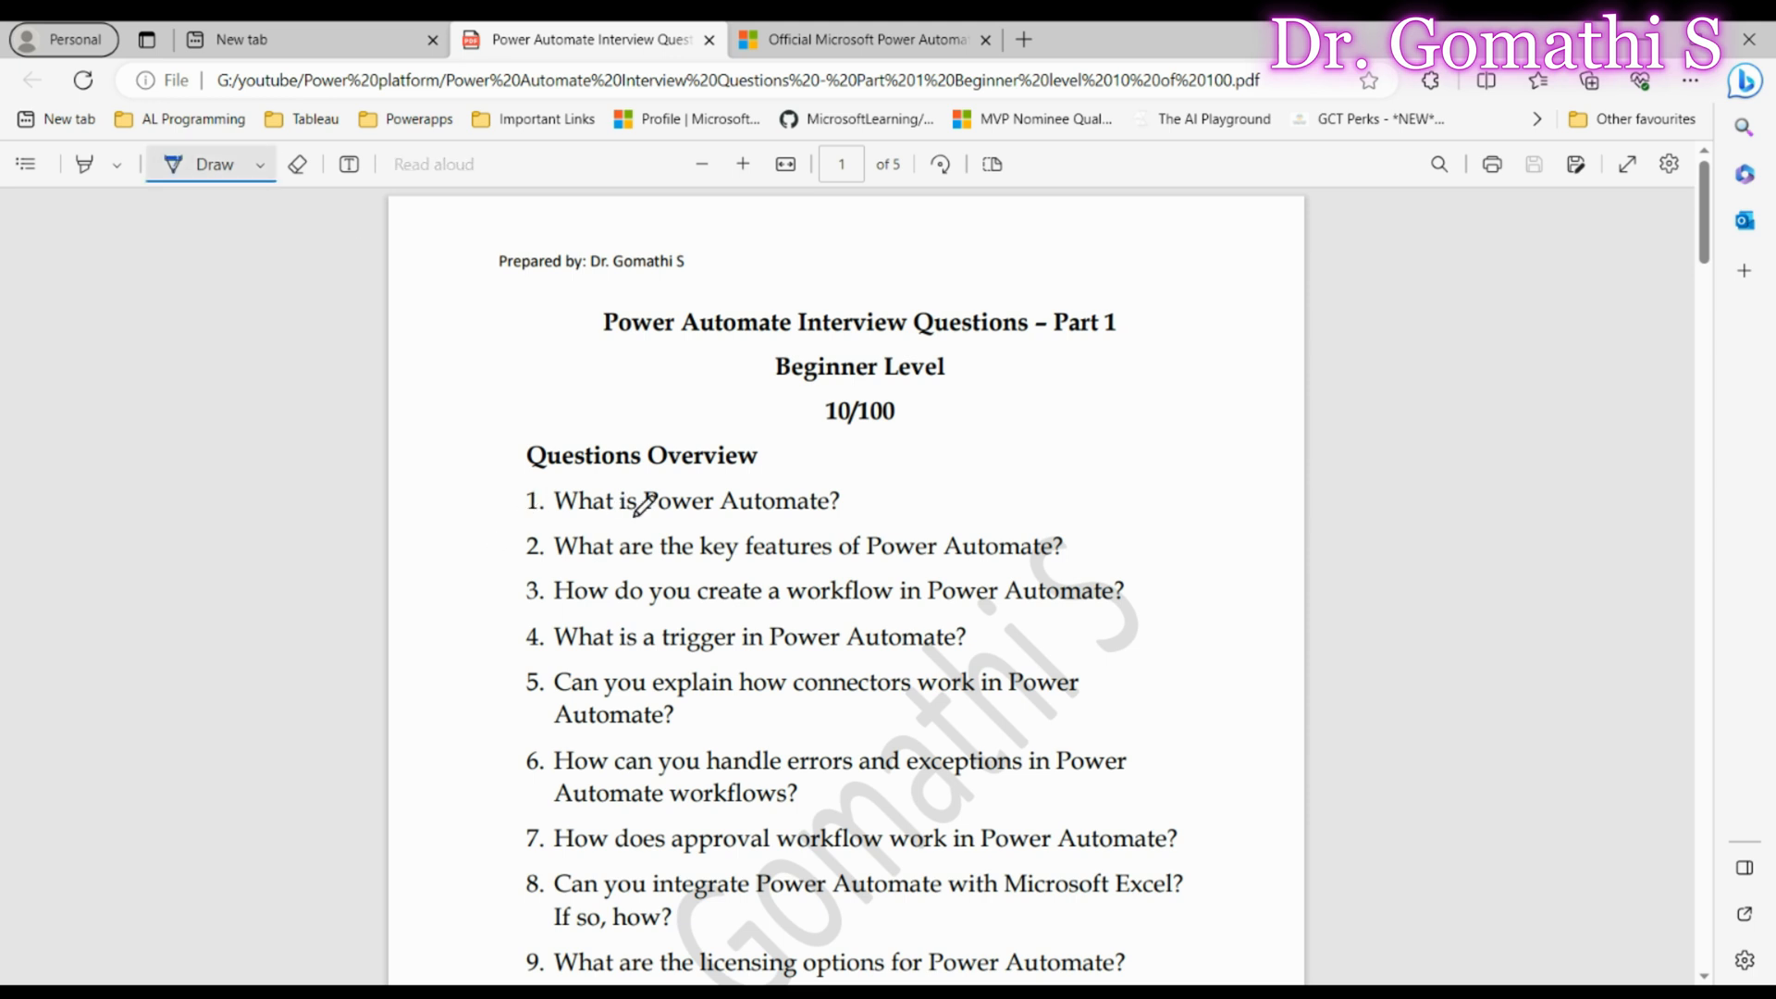
left_click_drag(606, 524, 824, 519)
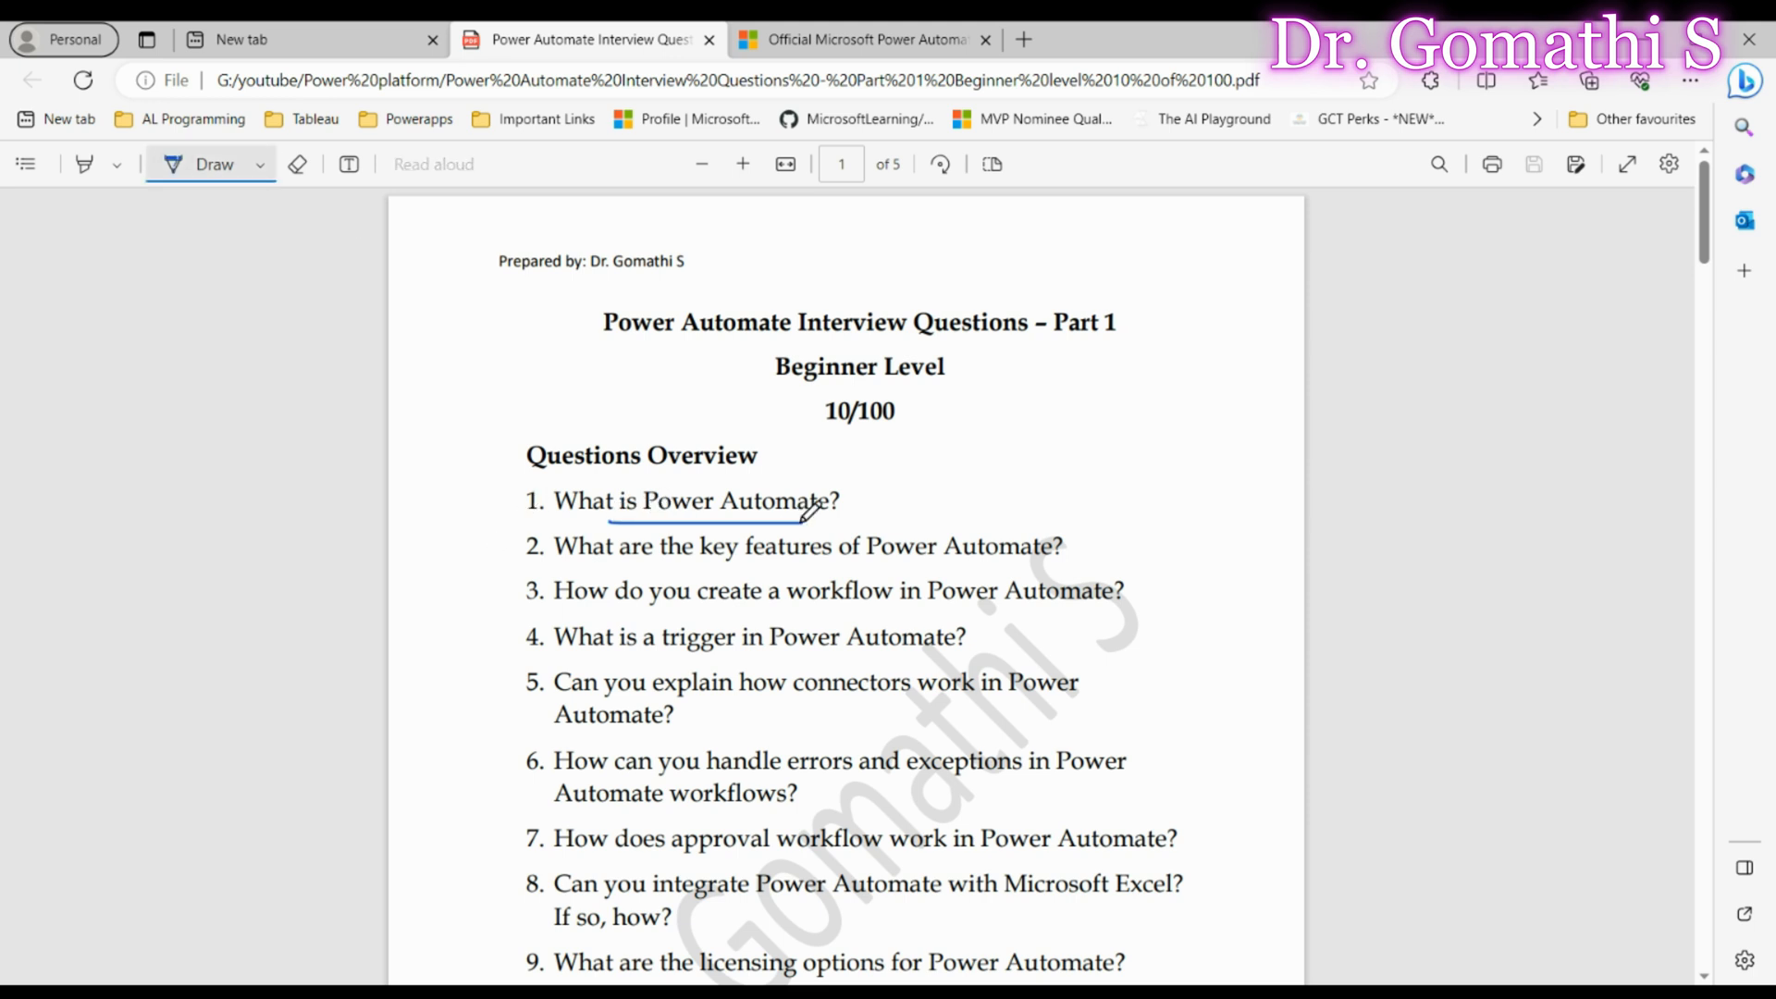
left_click_drag(606, 521, 804, 519)
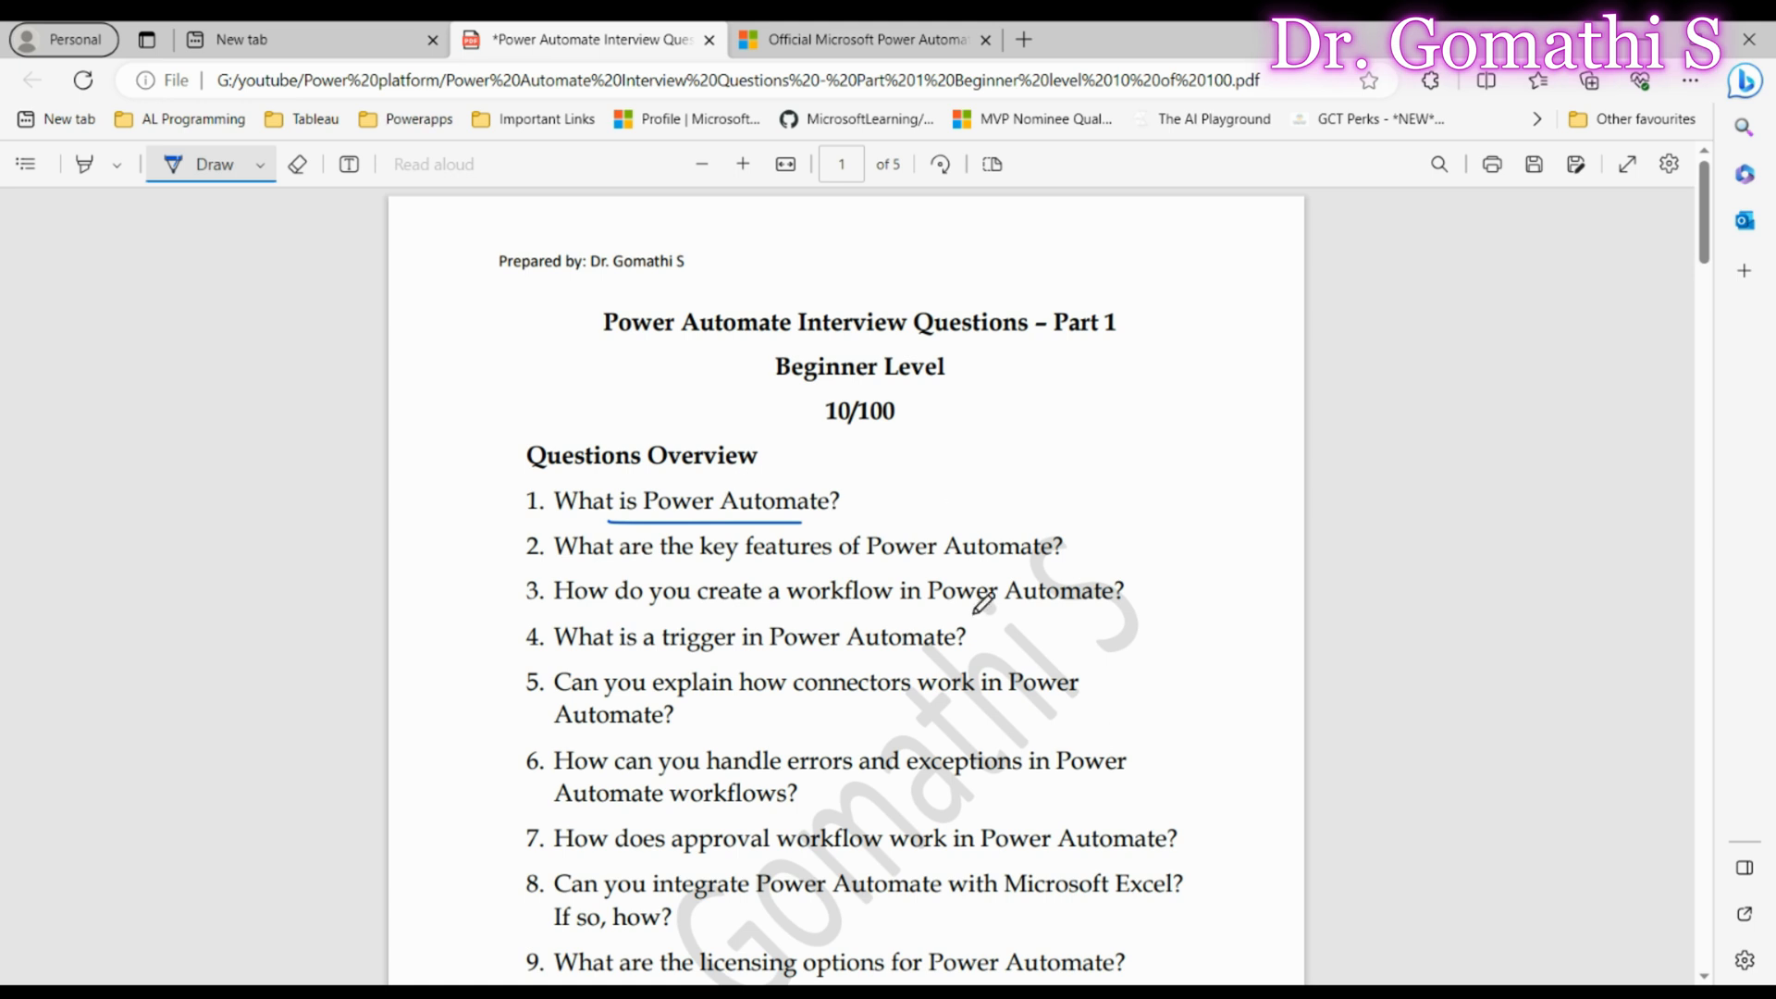
- Switch to the Official Microsoft Power Automate documentation tab and browse its overview
left_click(861, 40)
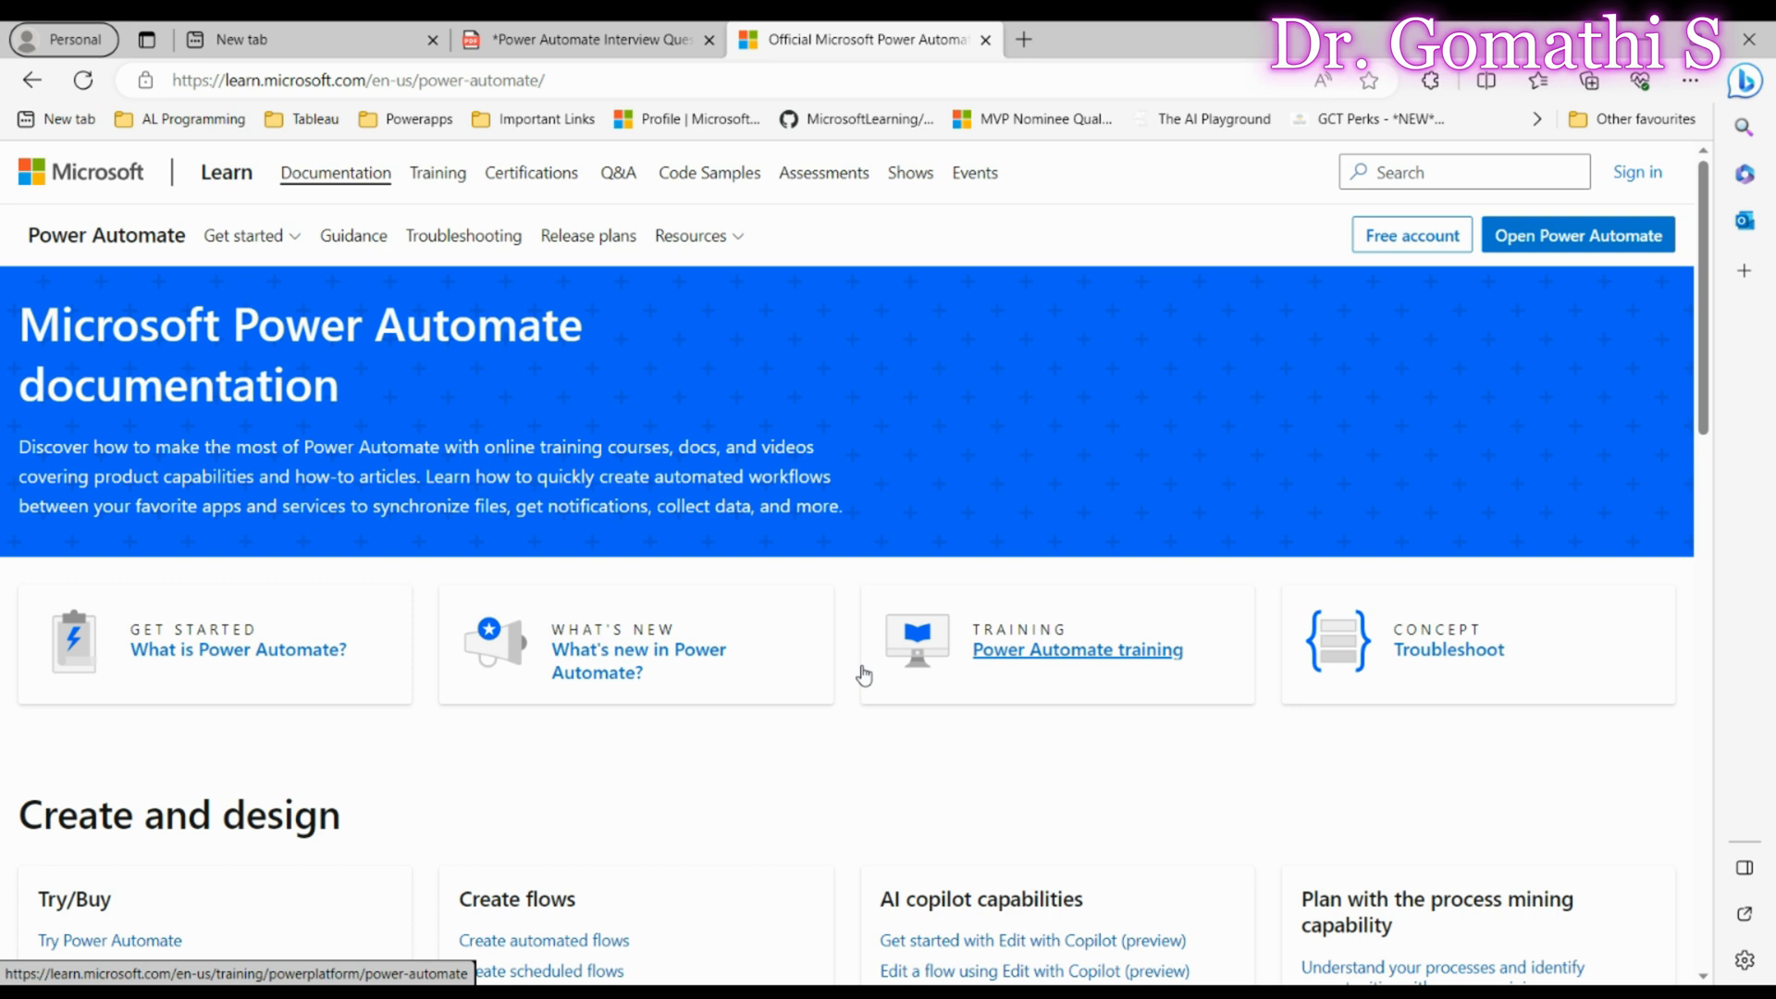
scroll("down", 3)
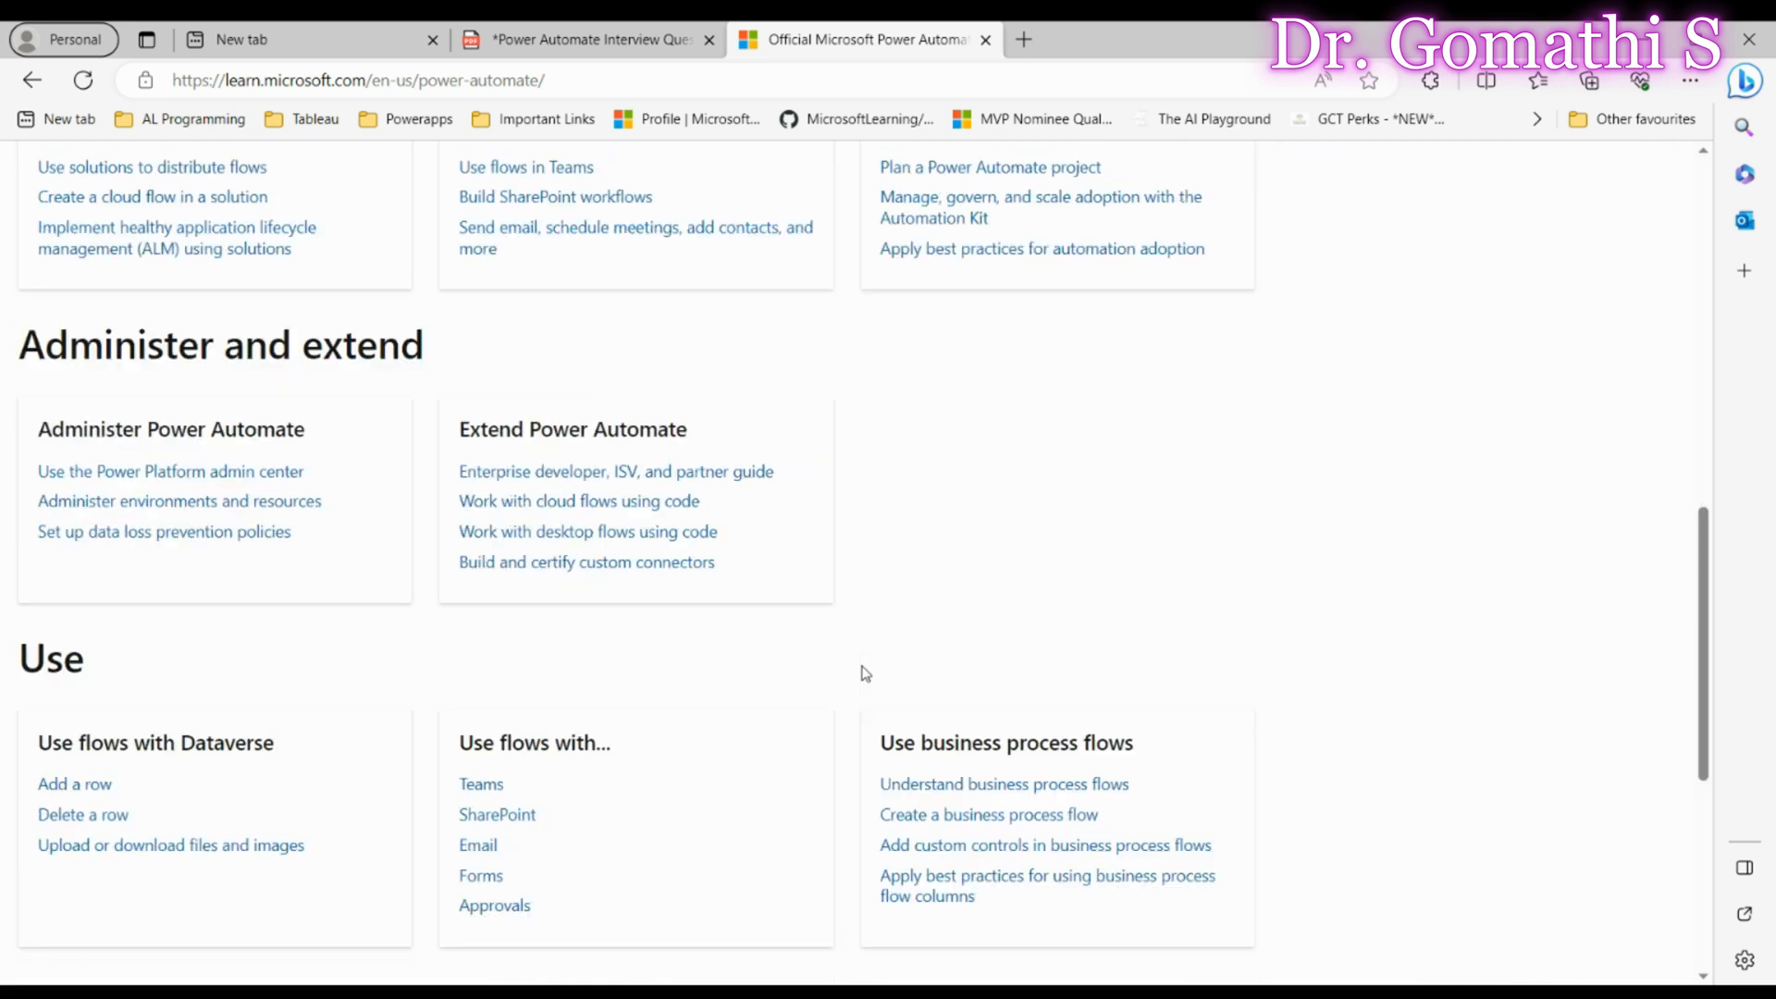
scroll("up", 3)
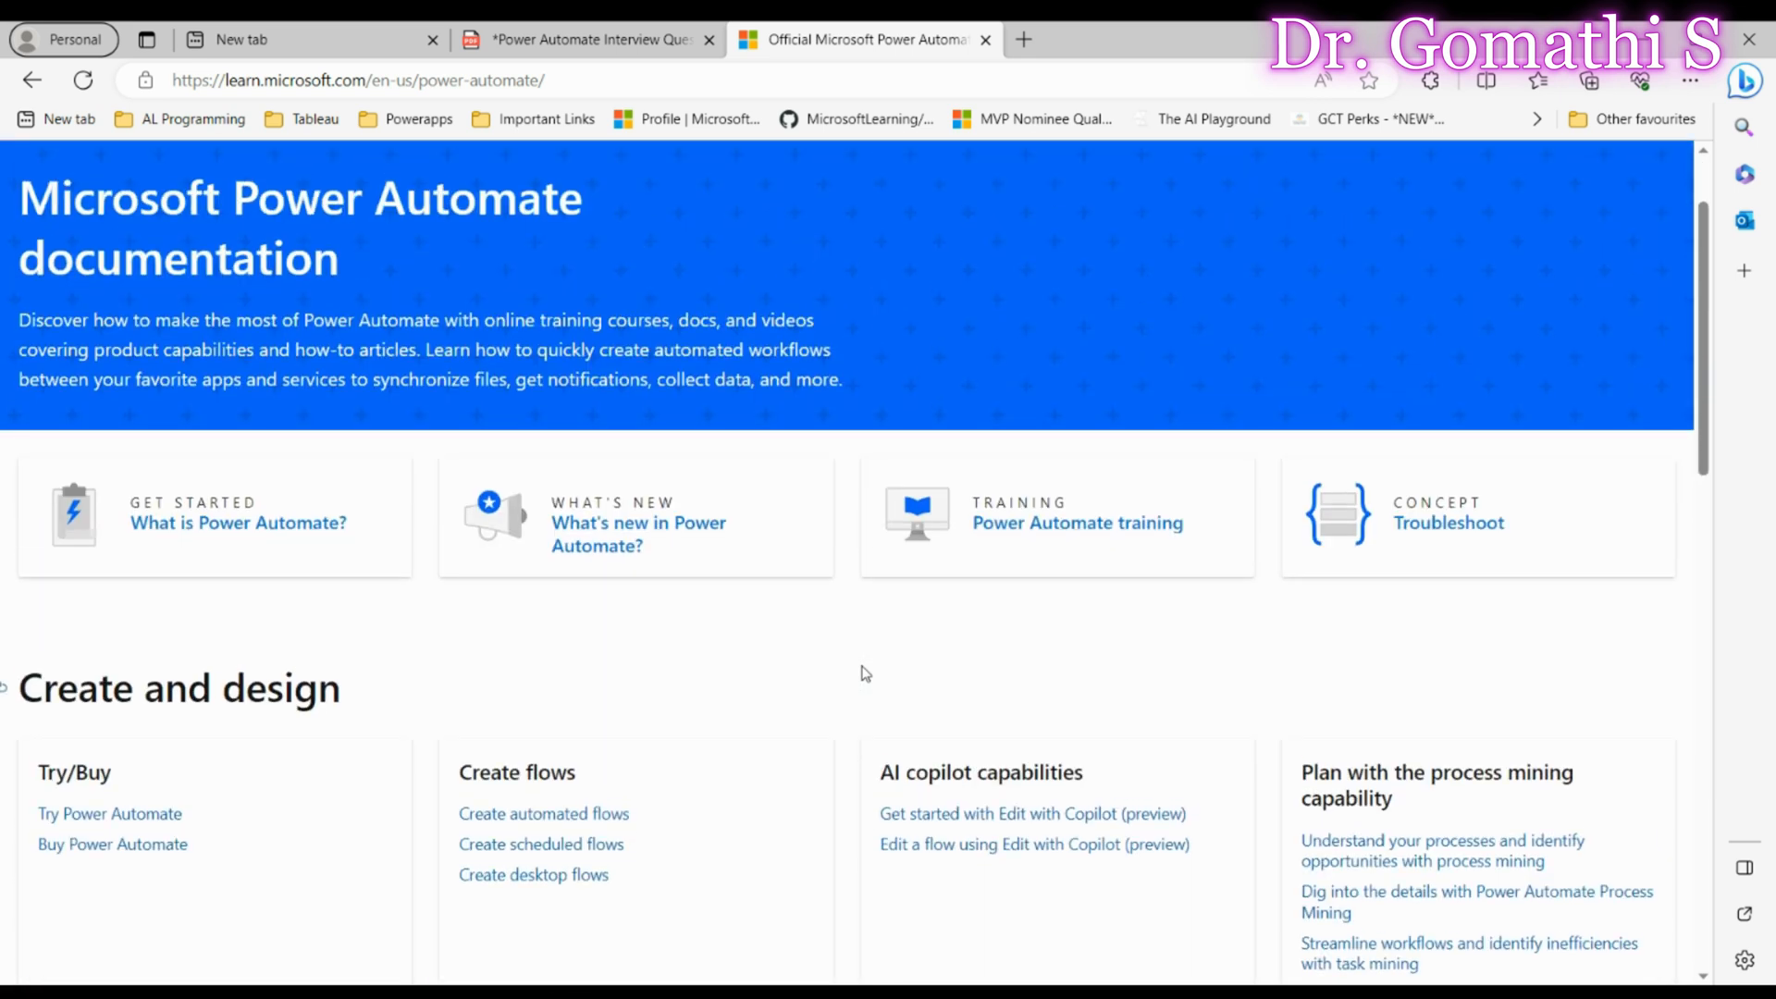
- Return to the PDF and underline 'What are the key' in question 2
left_click(584, 40)
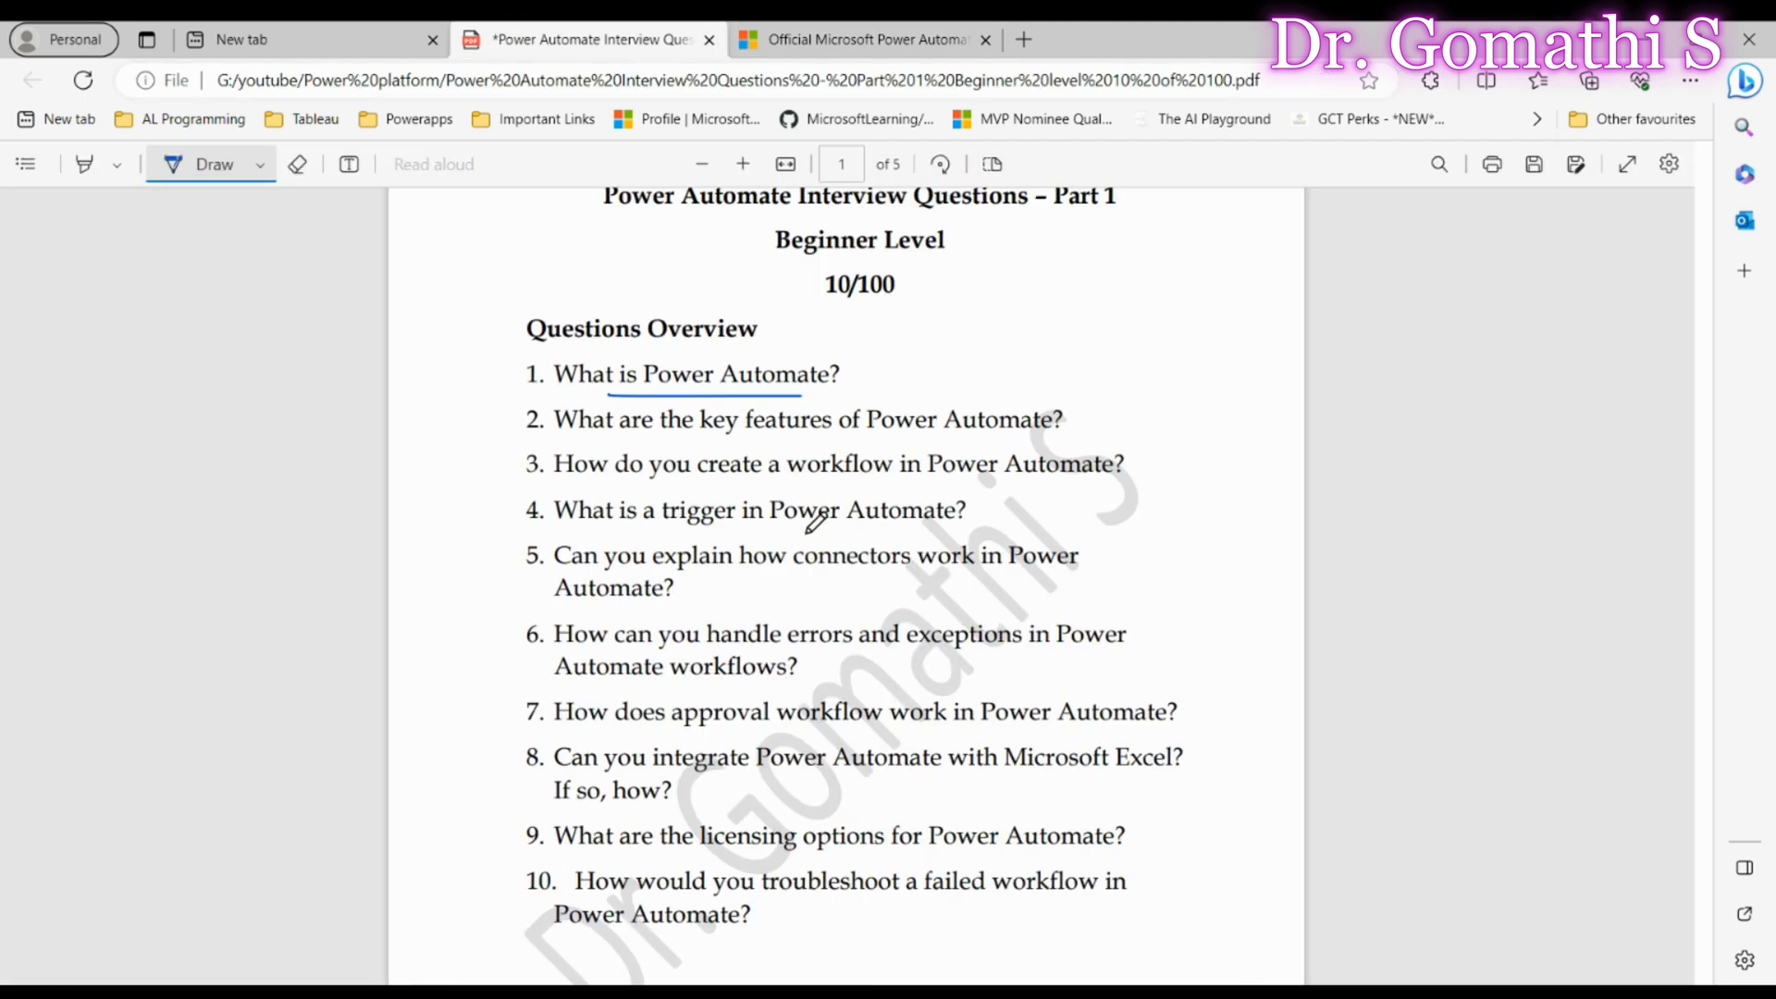
mouse_move(862, 661)
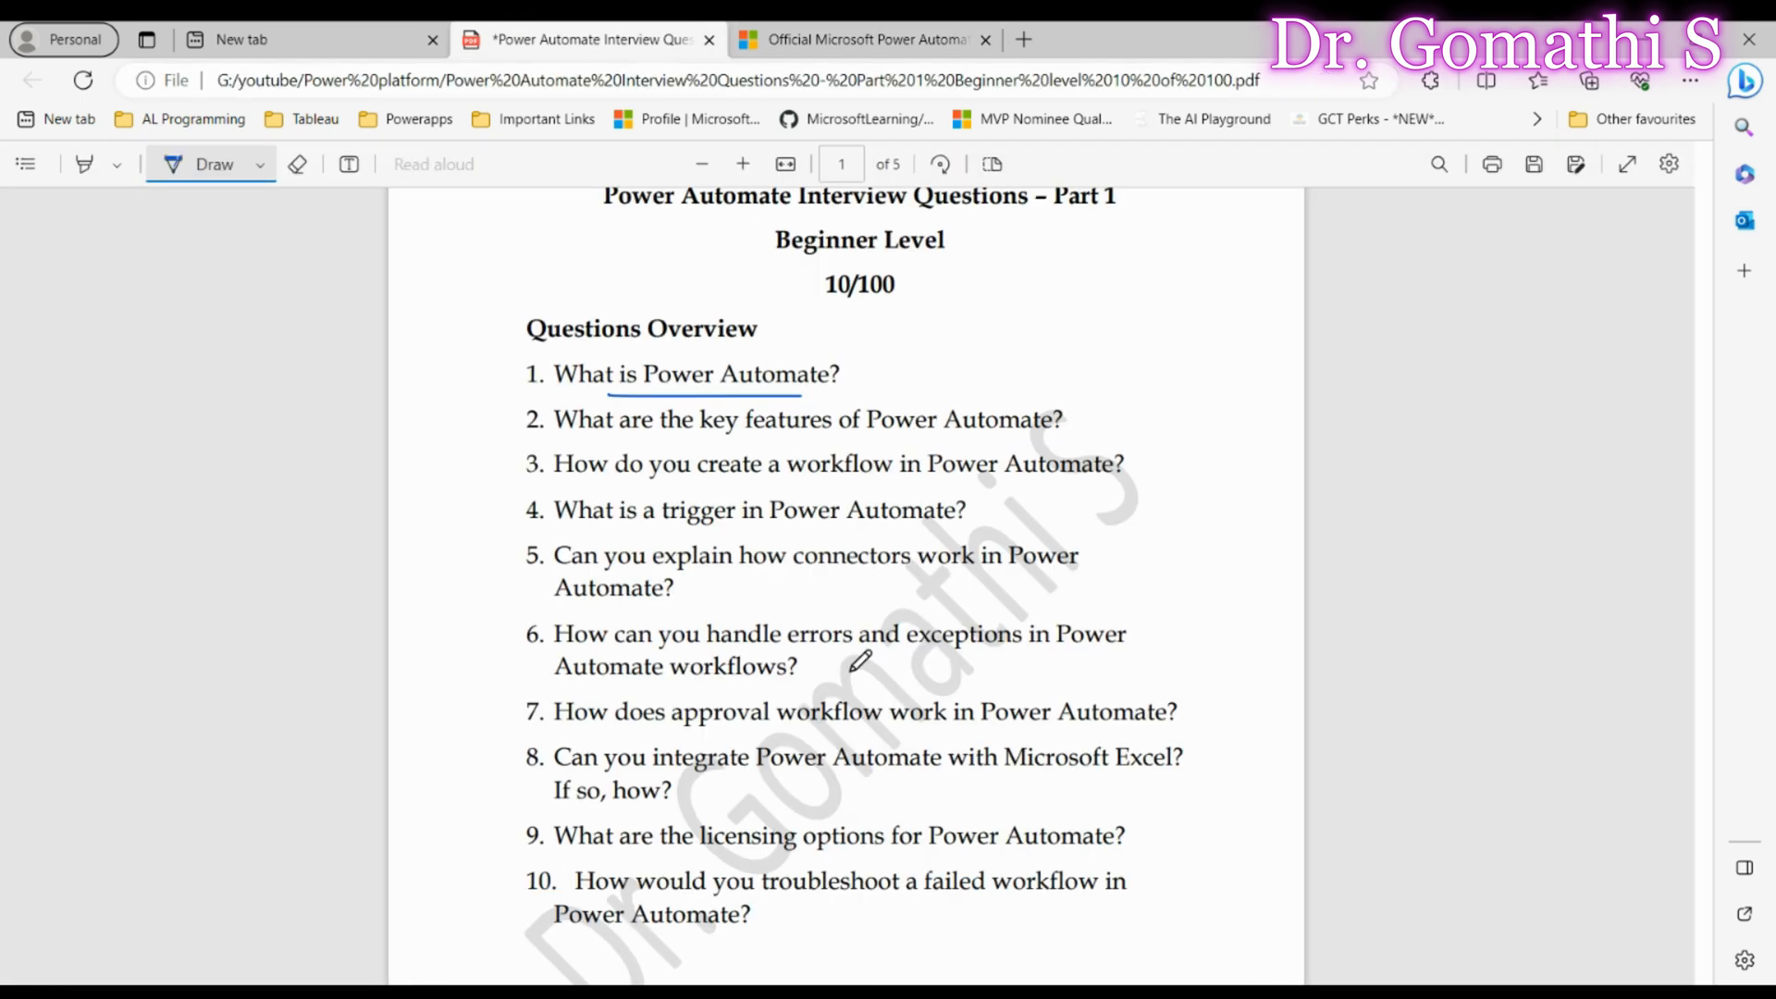
left_click_drag(587, 435, 753, 428)
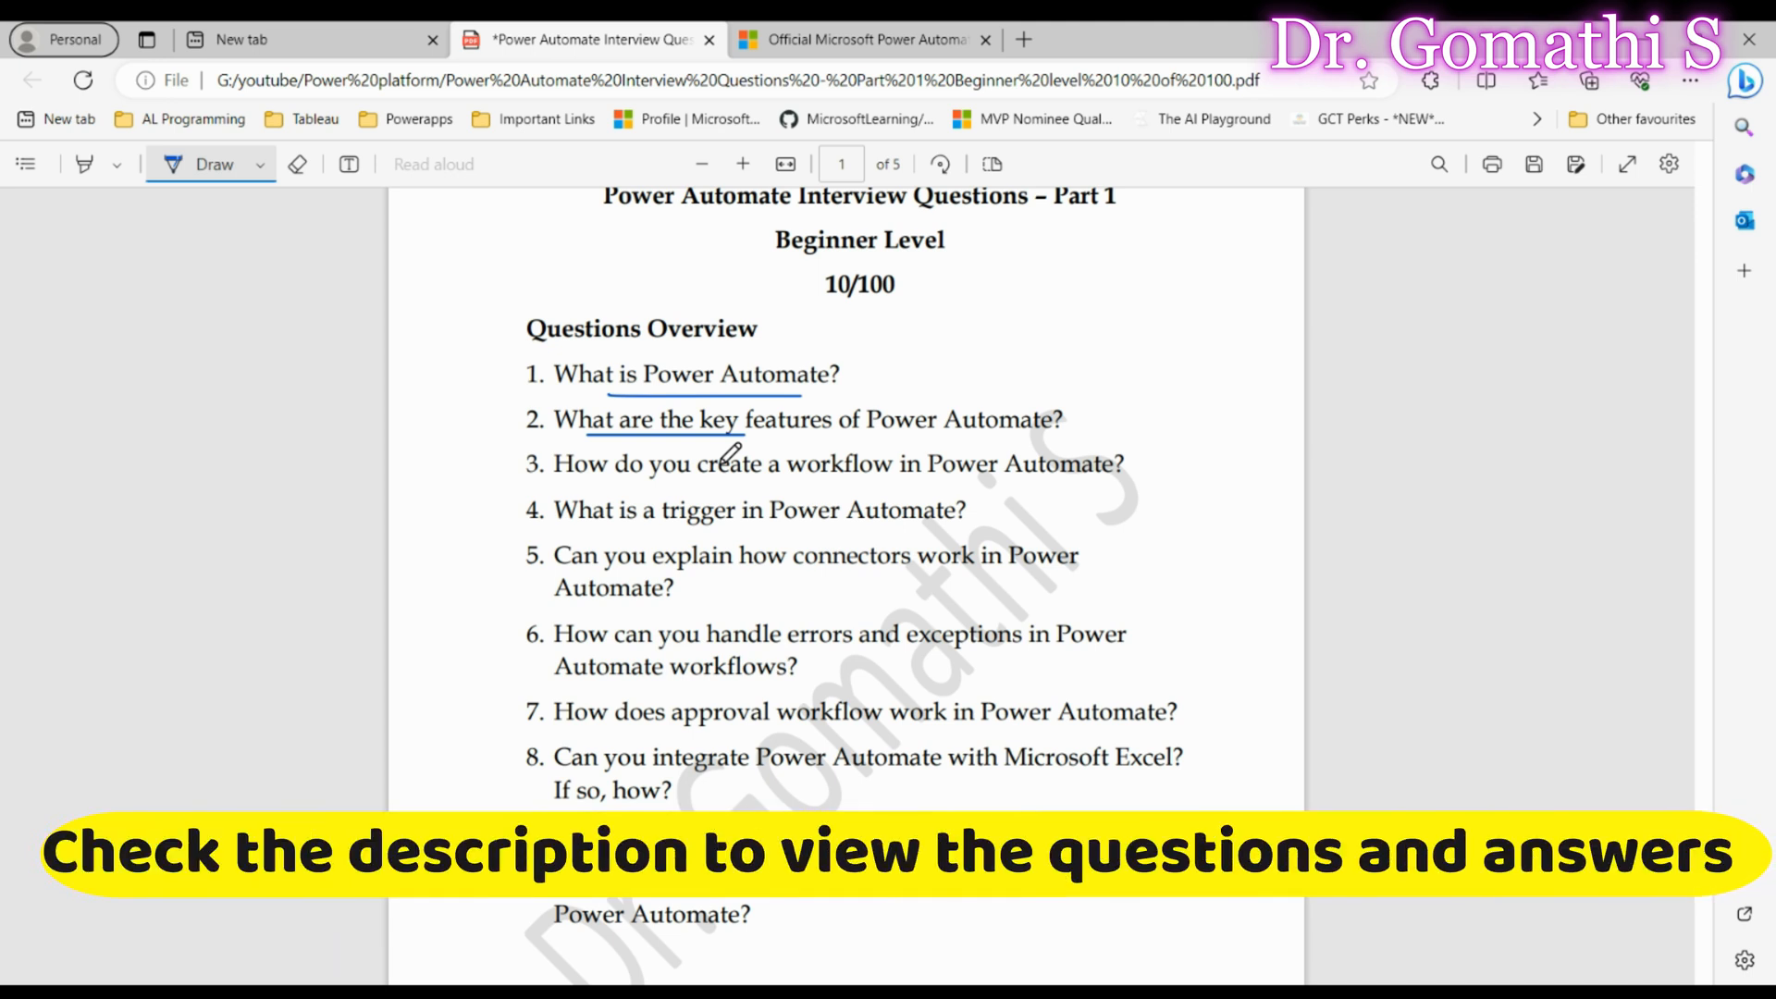
left_click_drag(586, 485, 747, 474)
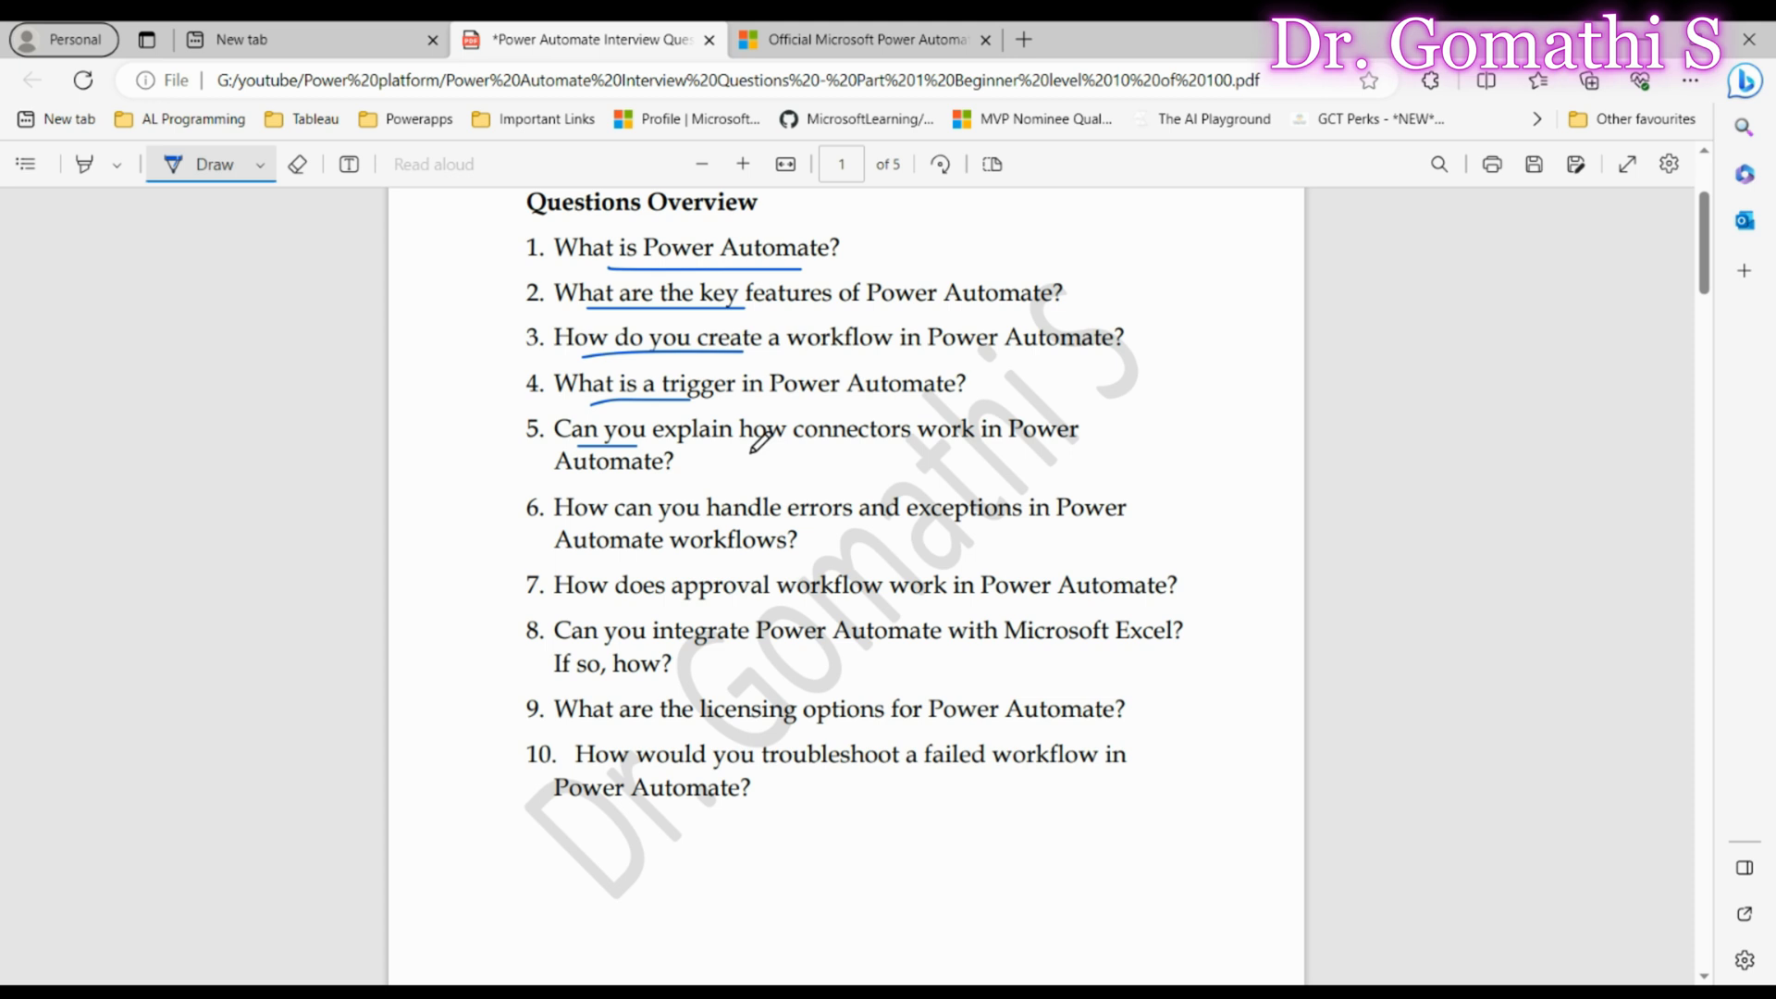
mouse_move(632, 570)
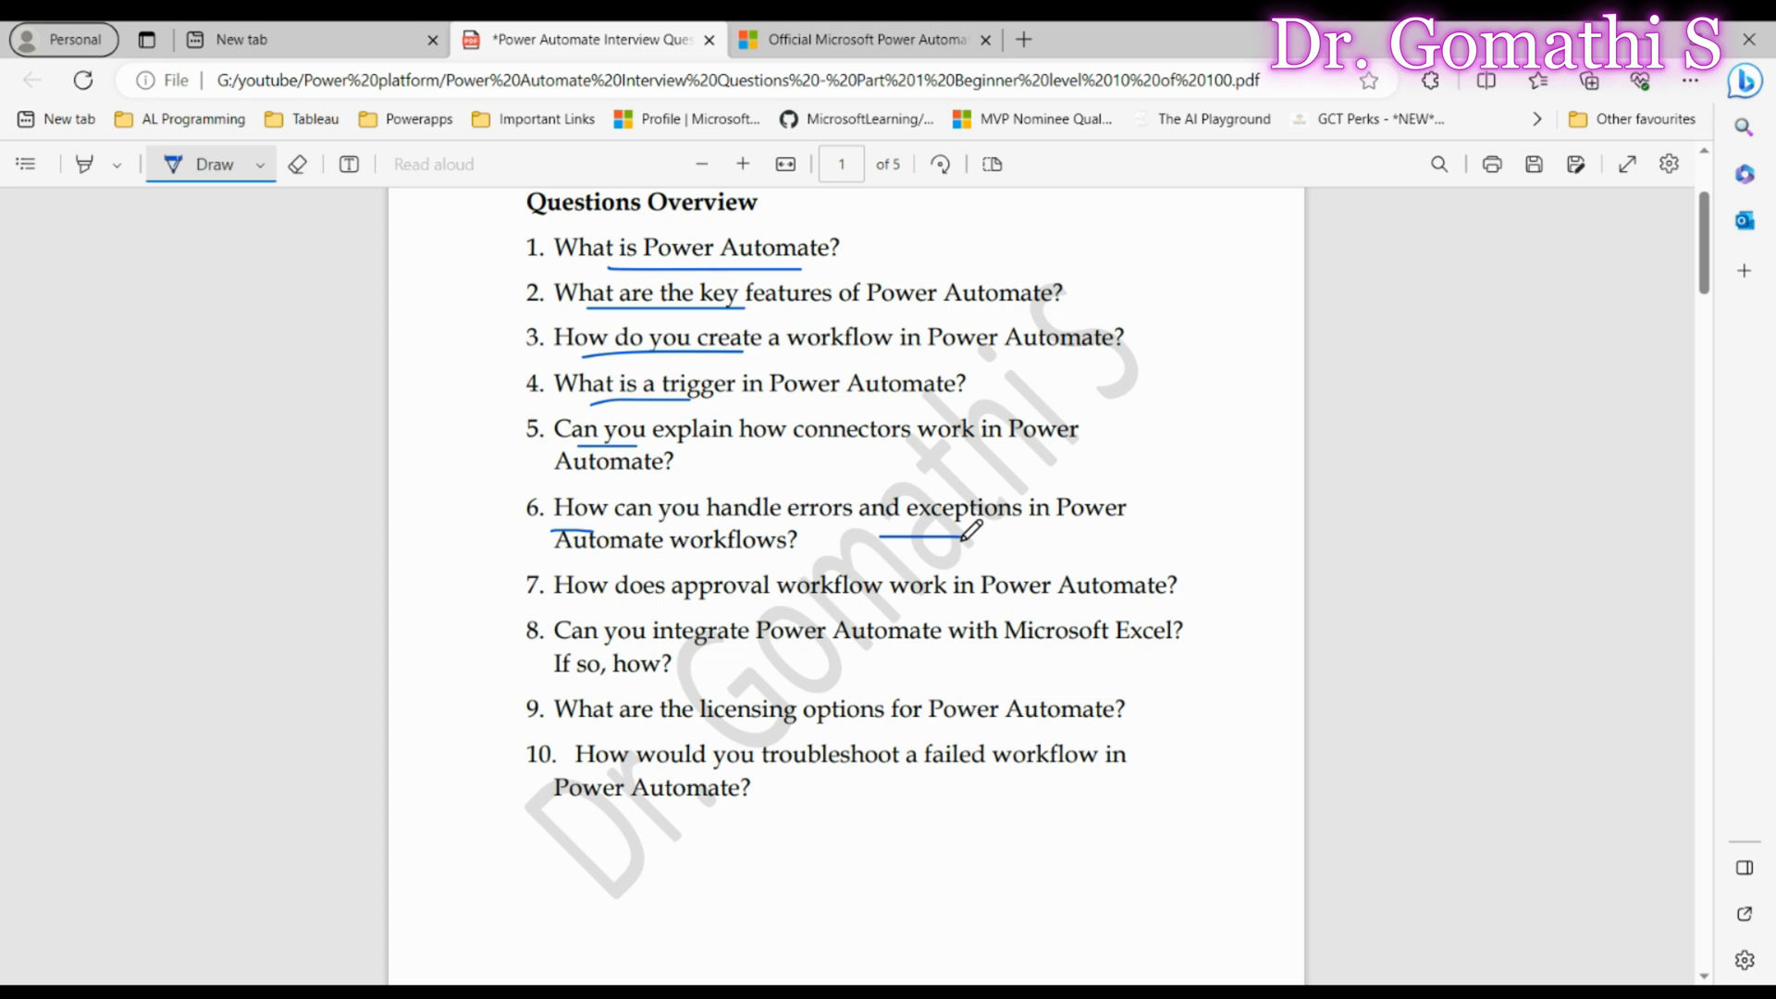
- Scroll down and underline 'How does approval workflow' in question 7
scroll("down", 3)
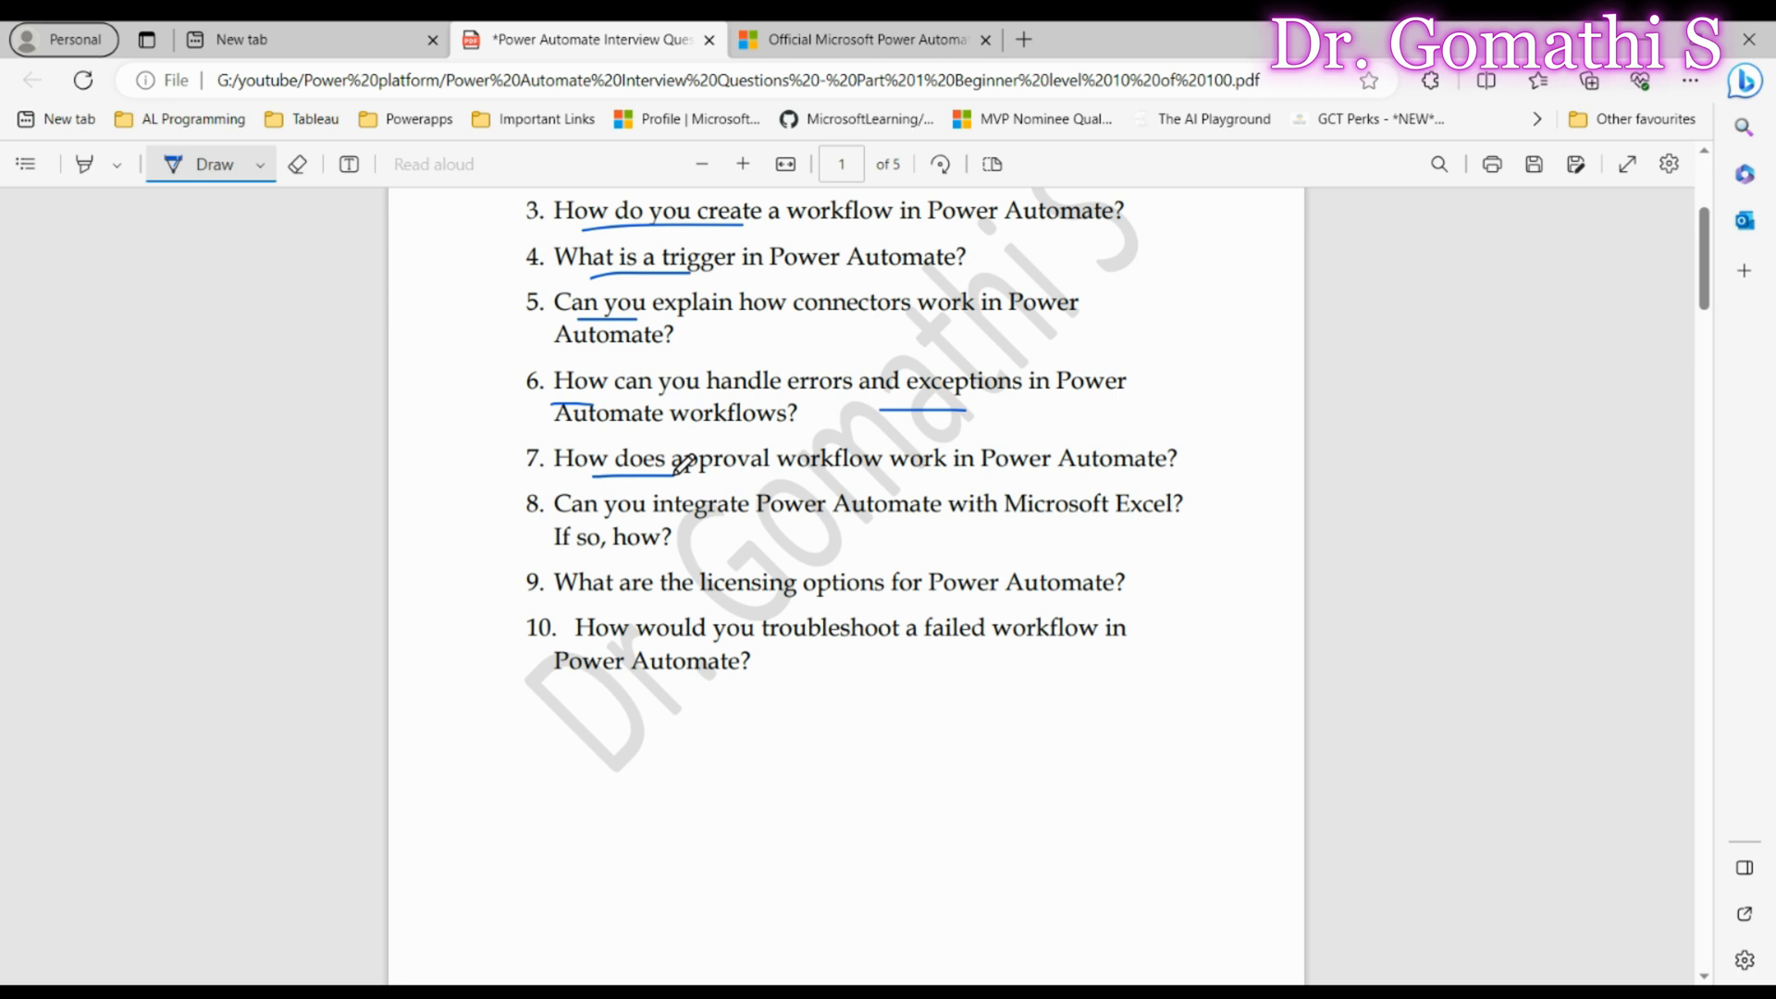
left_click_drag(674, 474, 861, 472)
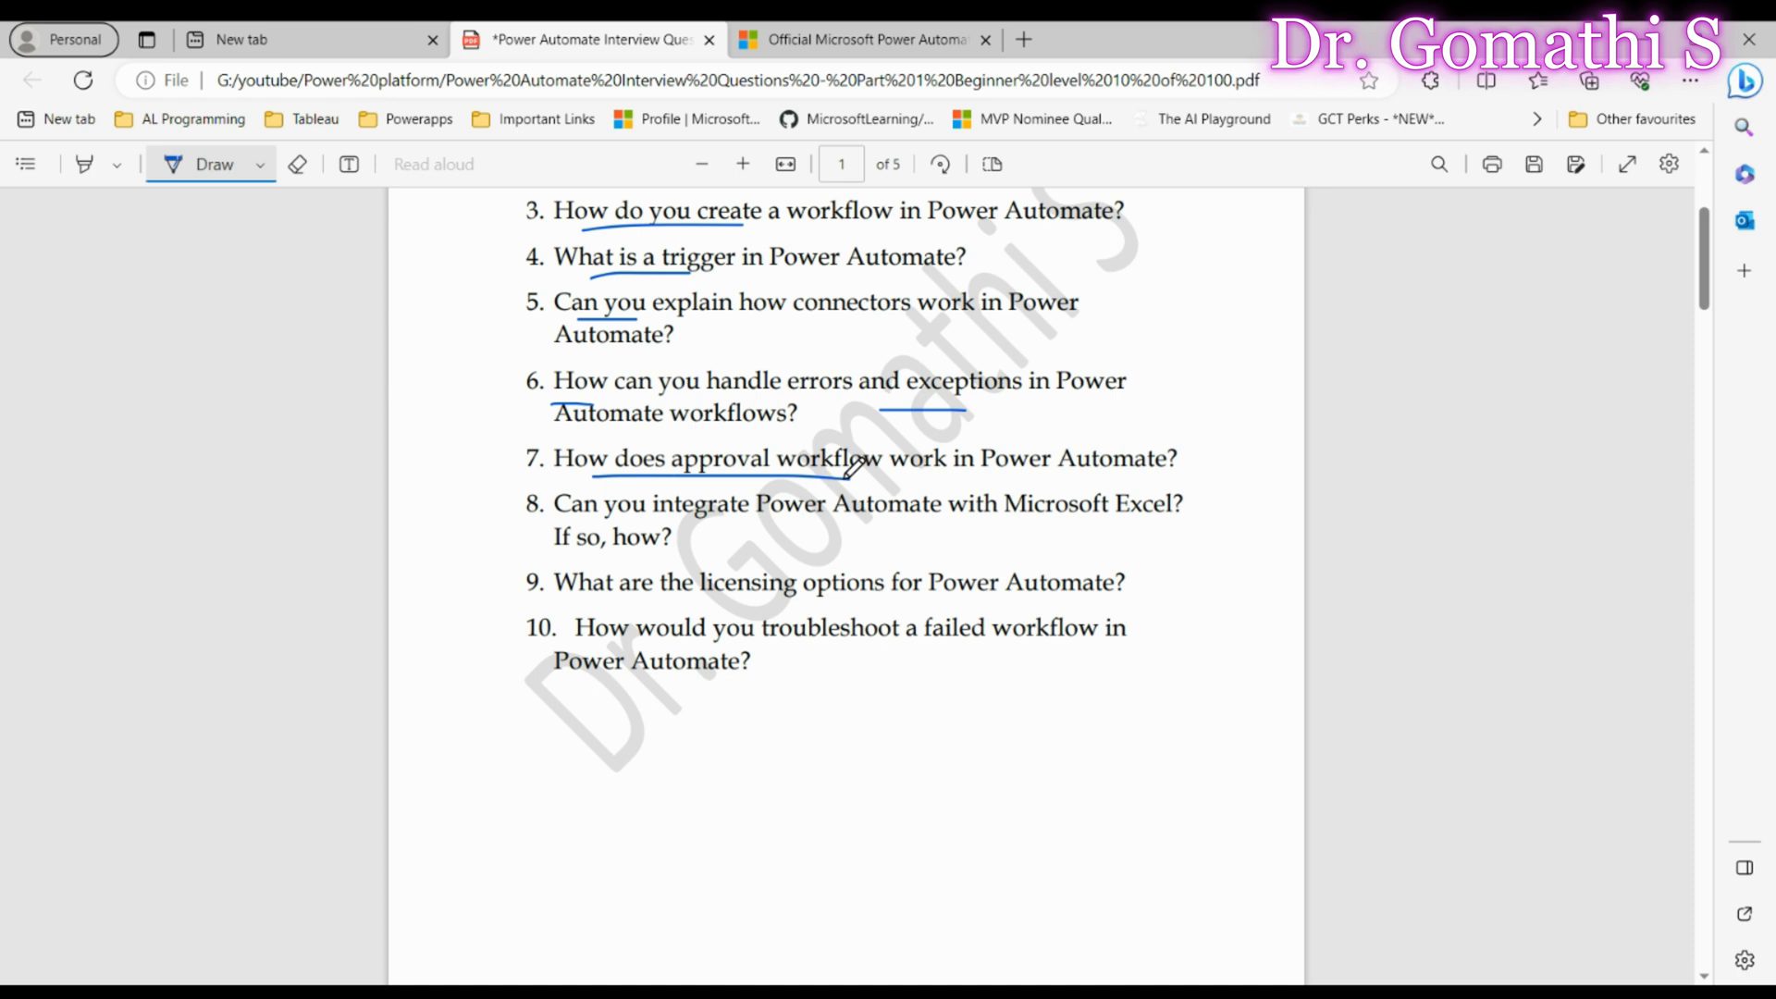
mouse_move(823, 521)
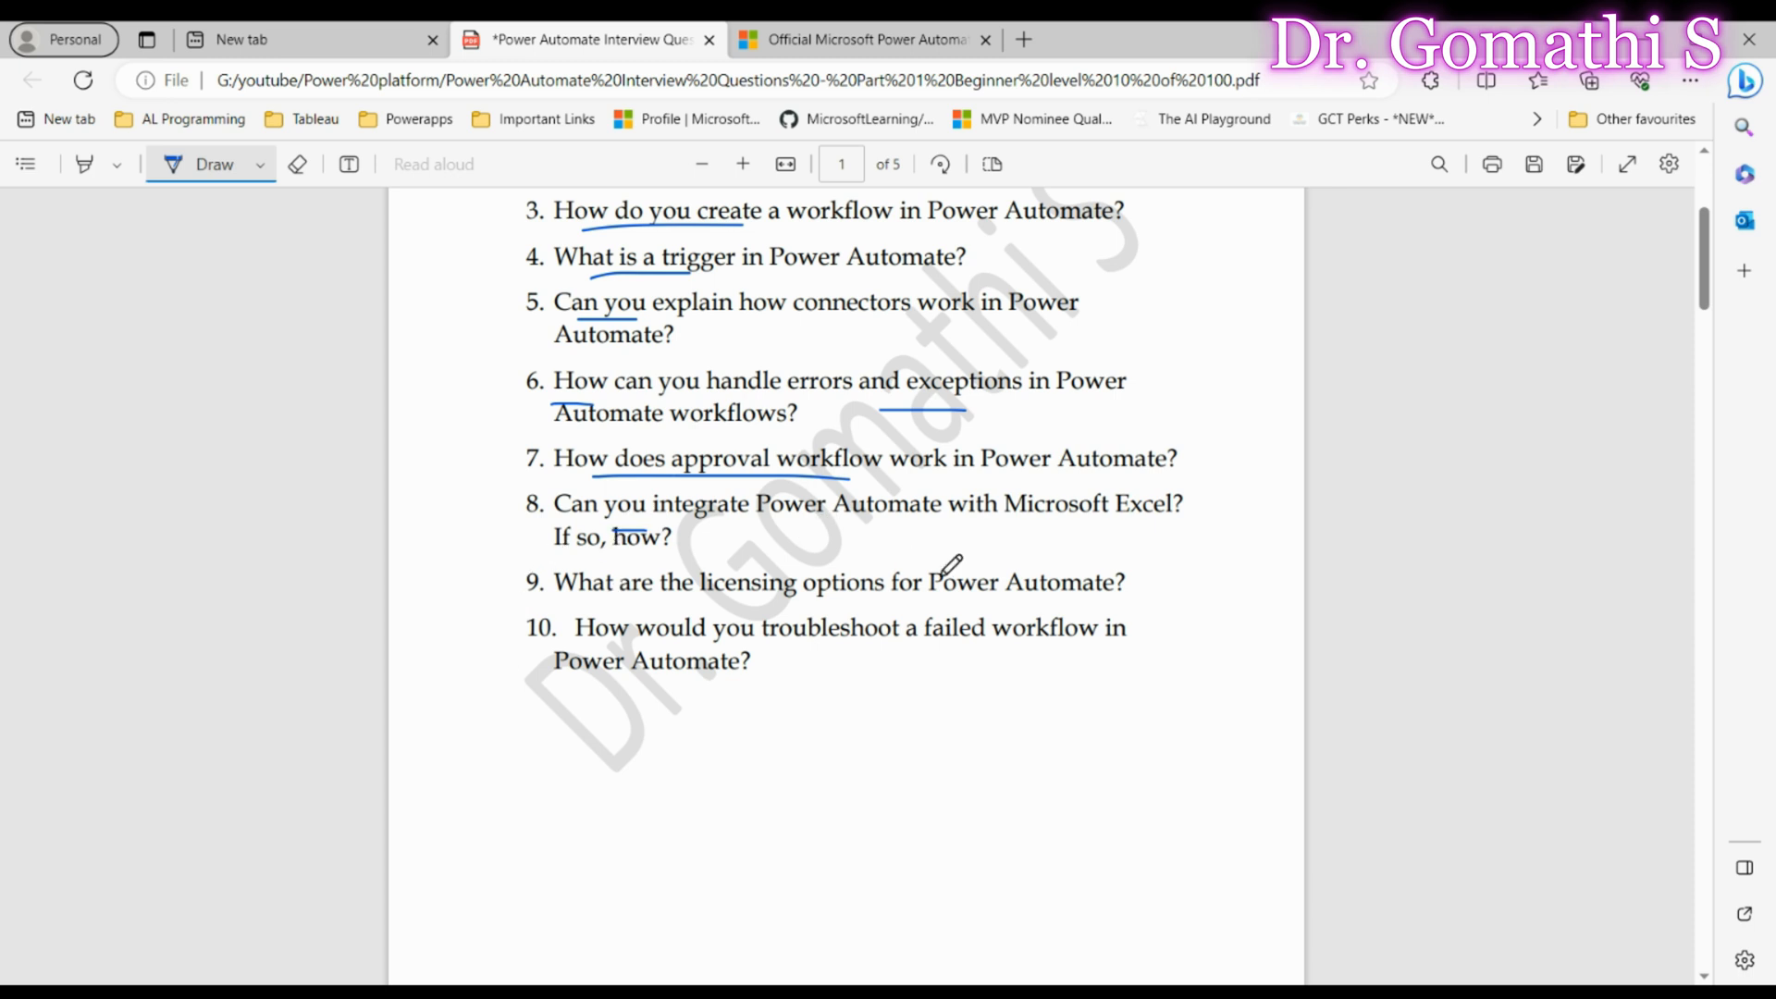
mouse_move(843, 524)
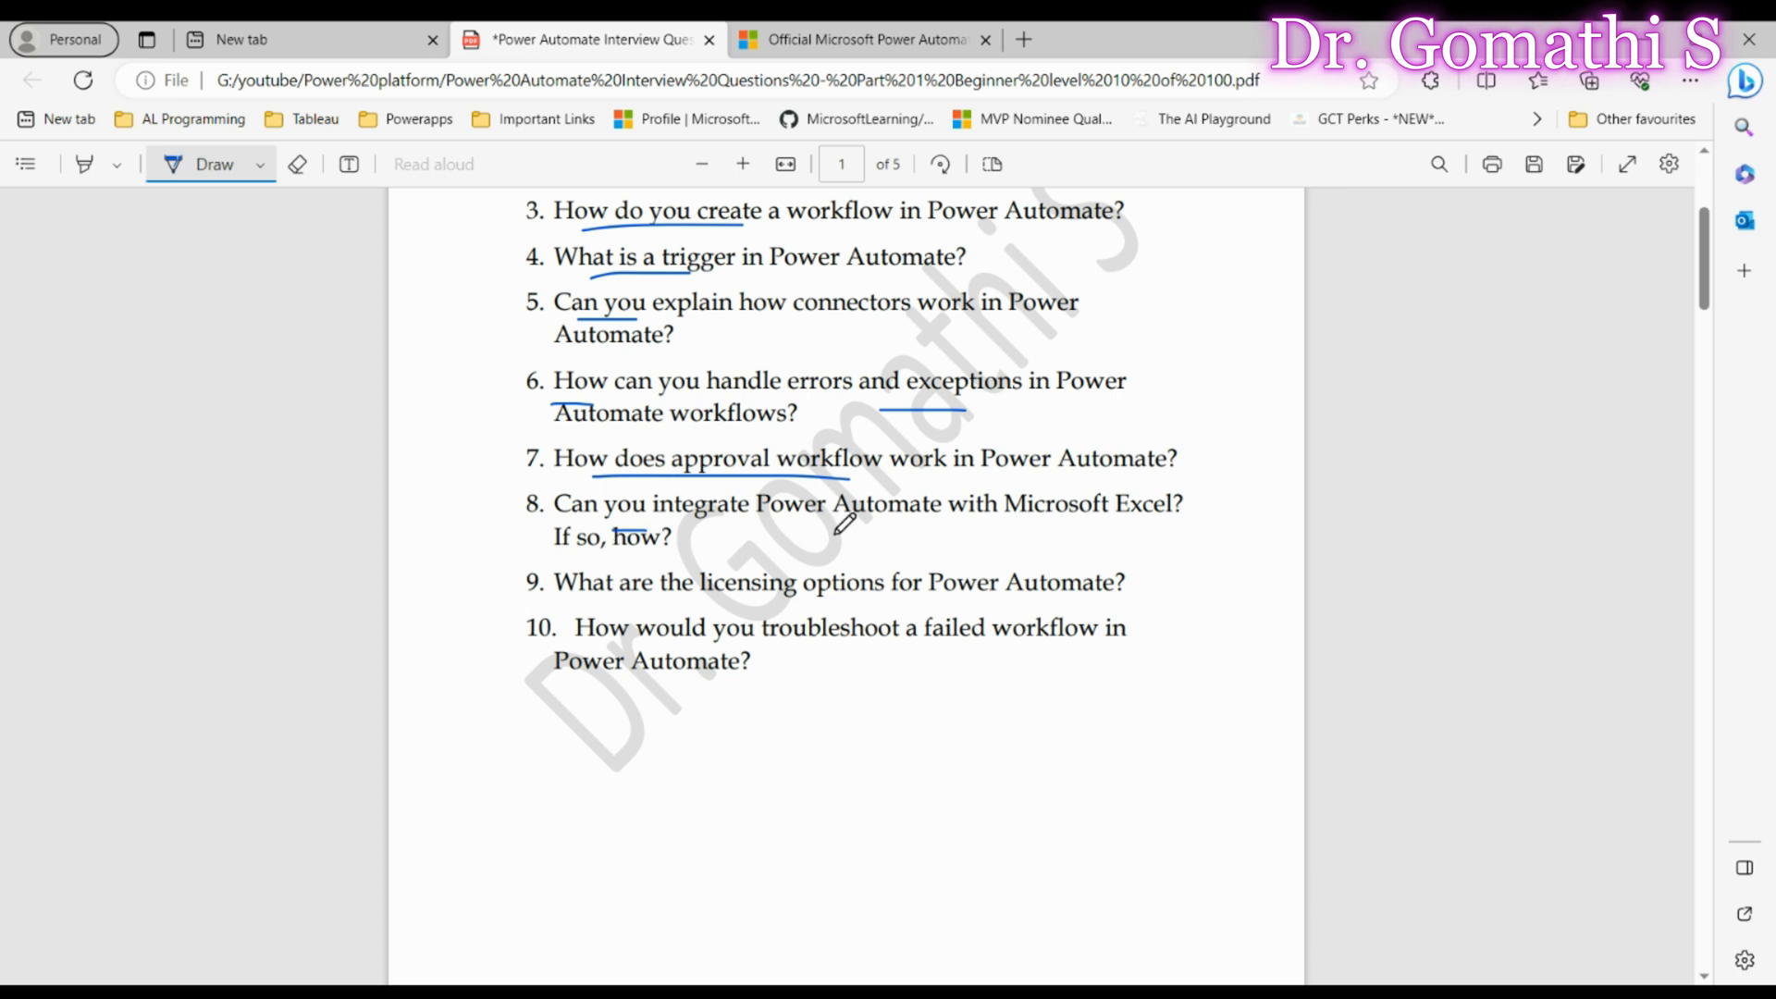
left_click_drag(791, 513, 954, 512)
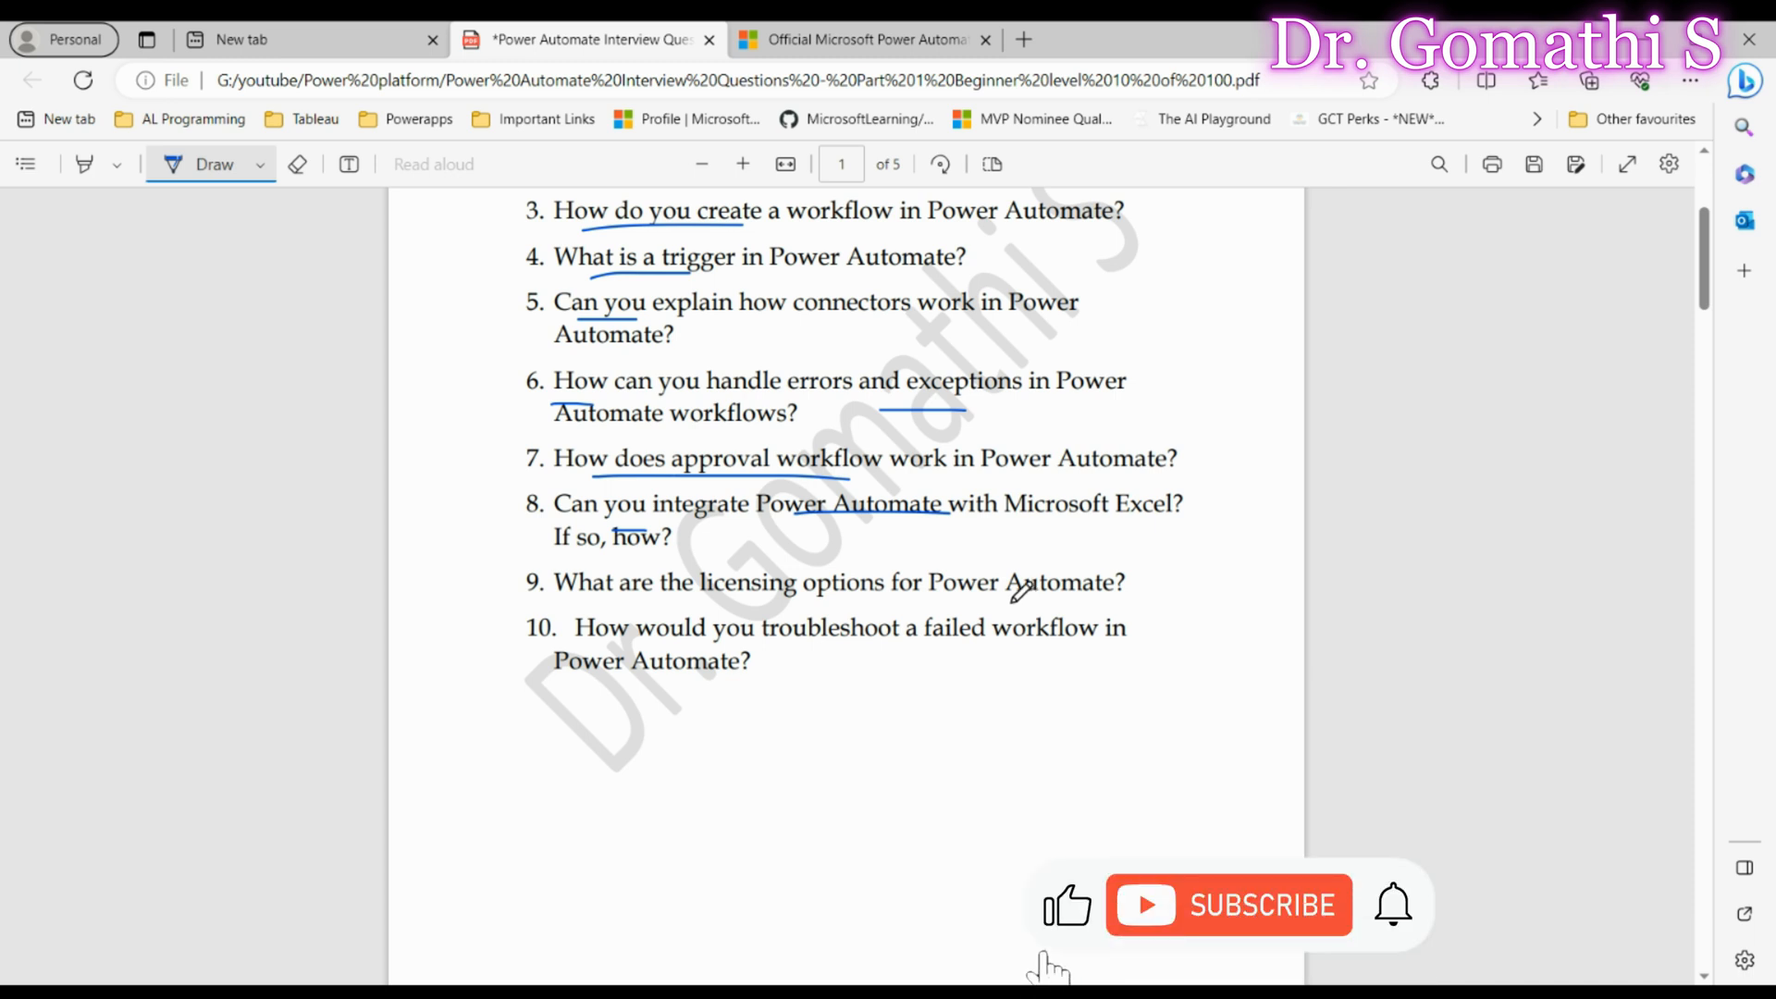
left_click(1229, 905)
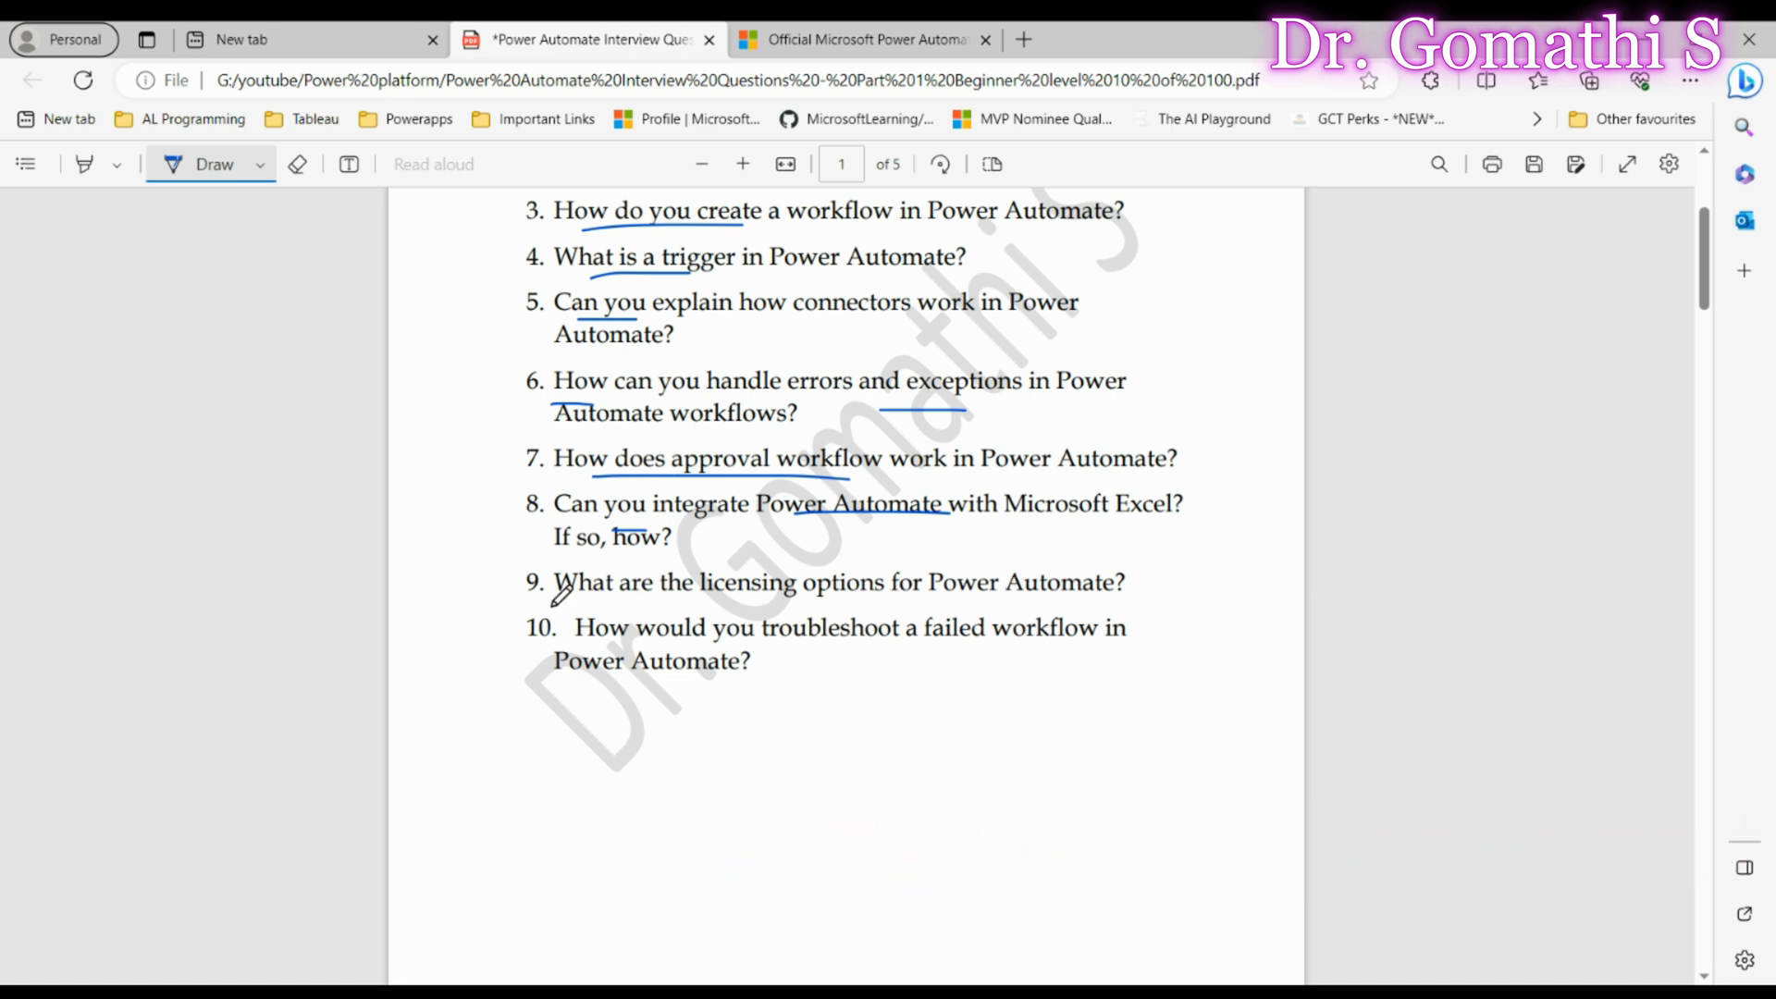
- Underline 'What' and the following key words of question 9
left_click_drag(553, 599, 621, 595)
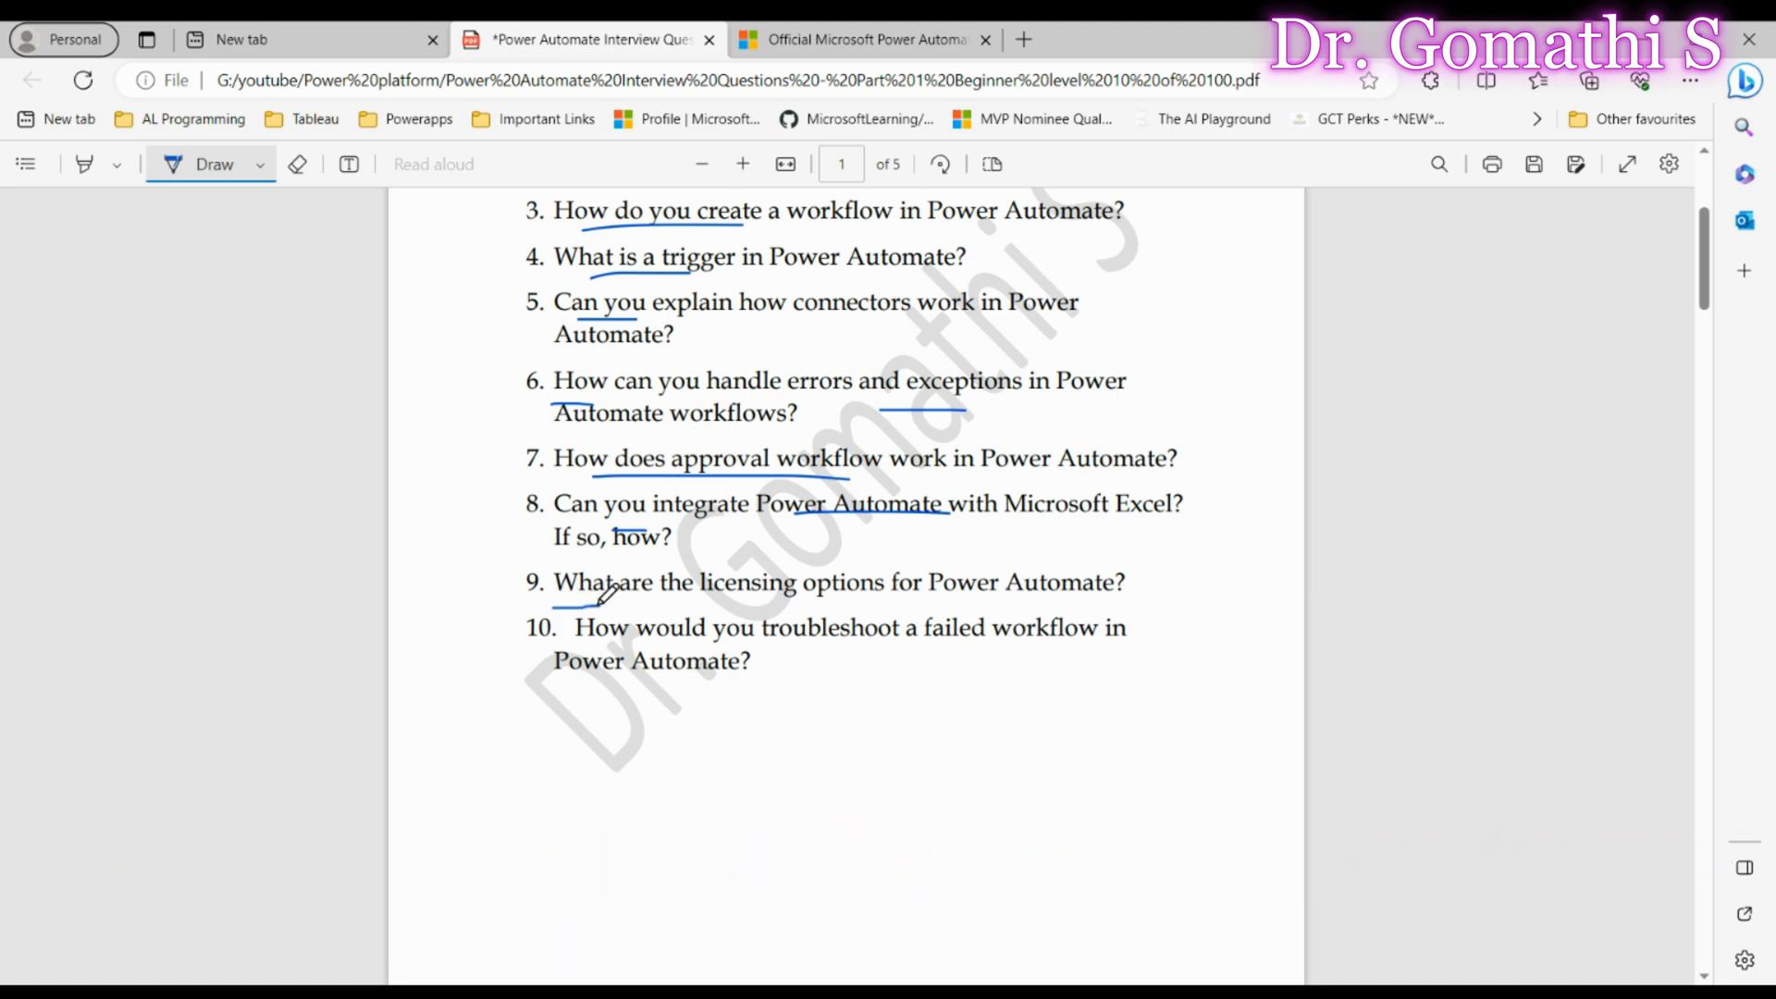
left_click_drag(556, 602, 708, 601)
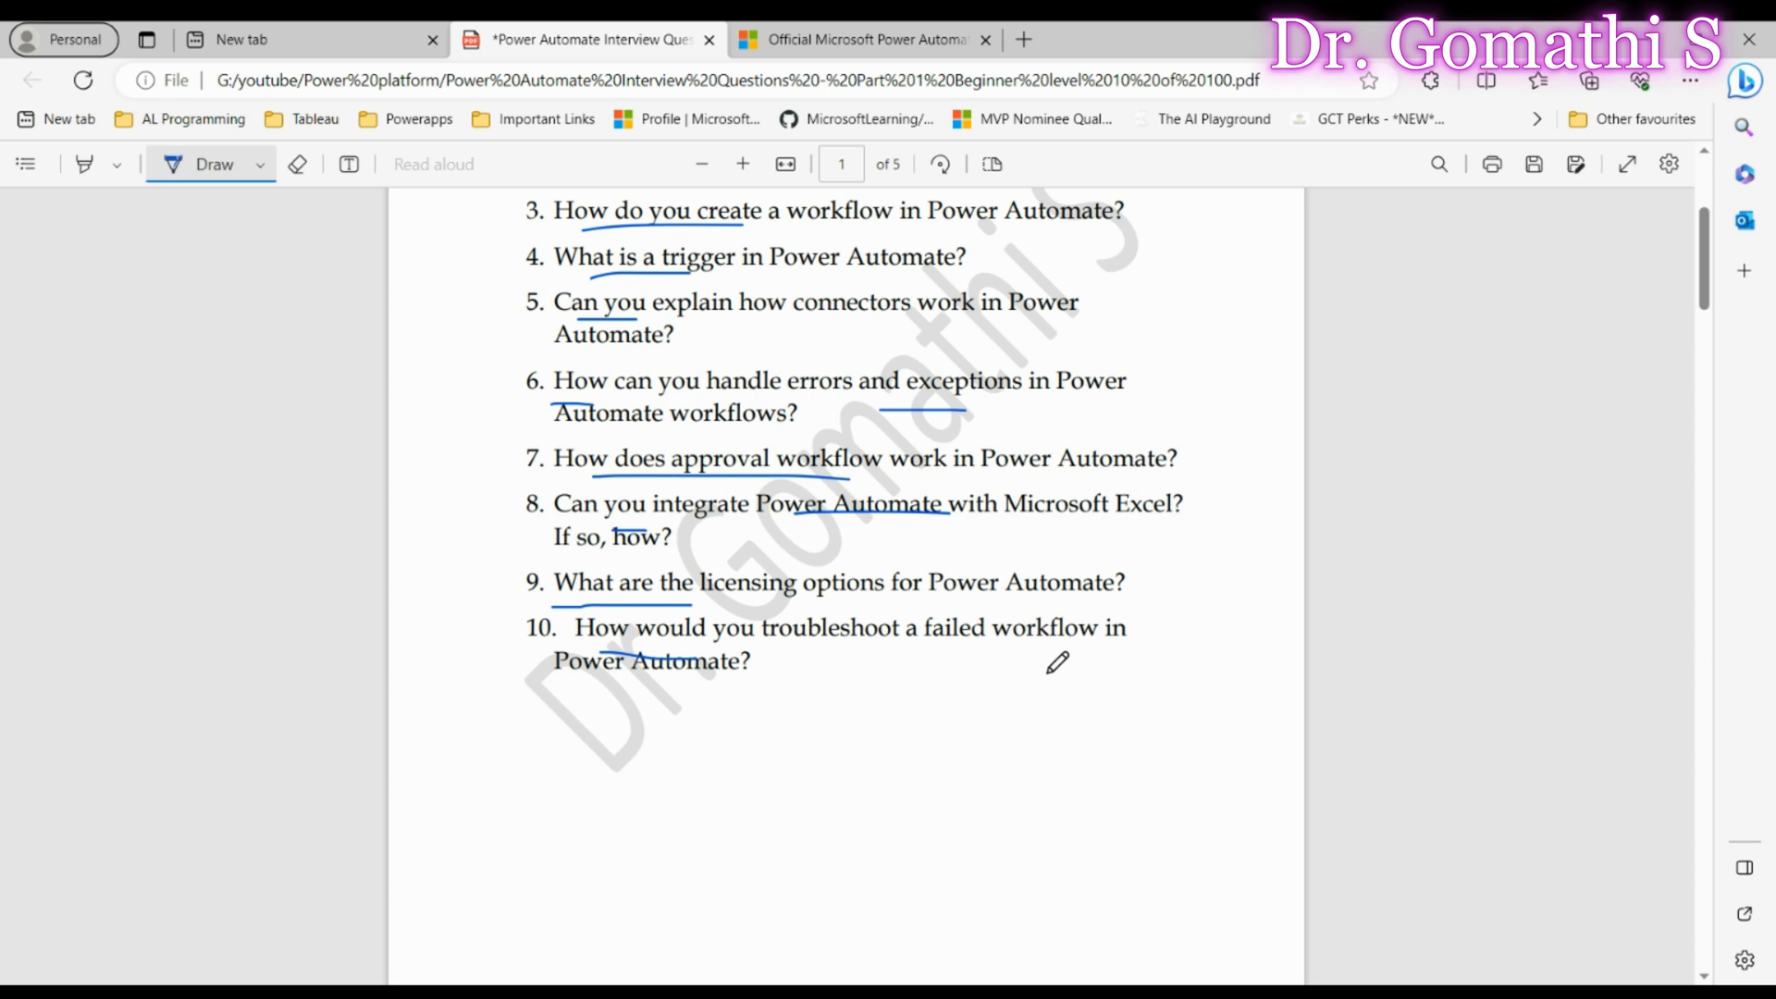
- Revisit the Microsoft Learn Power Automate documentation tab and scroll through it
left_click(861, 39)
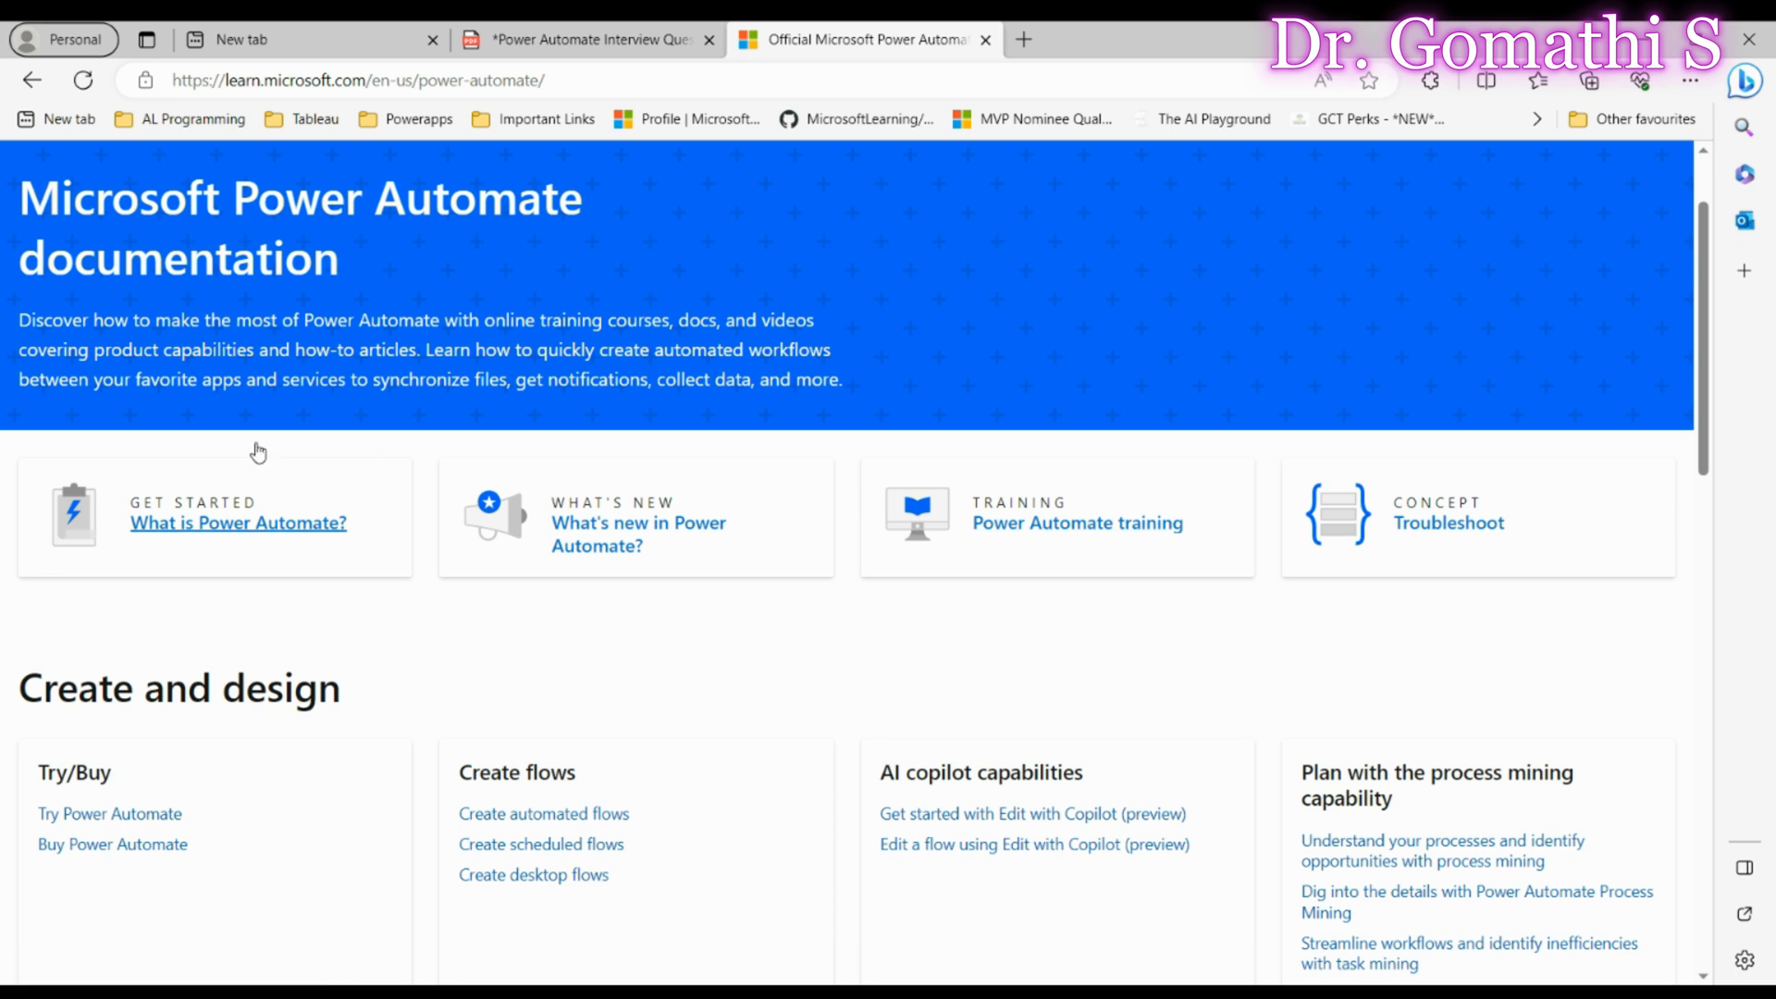
scroll("down", 3)
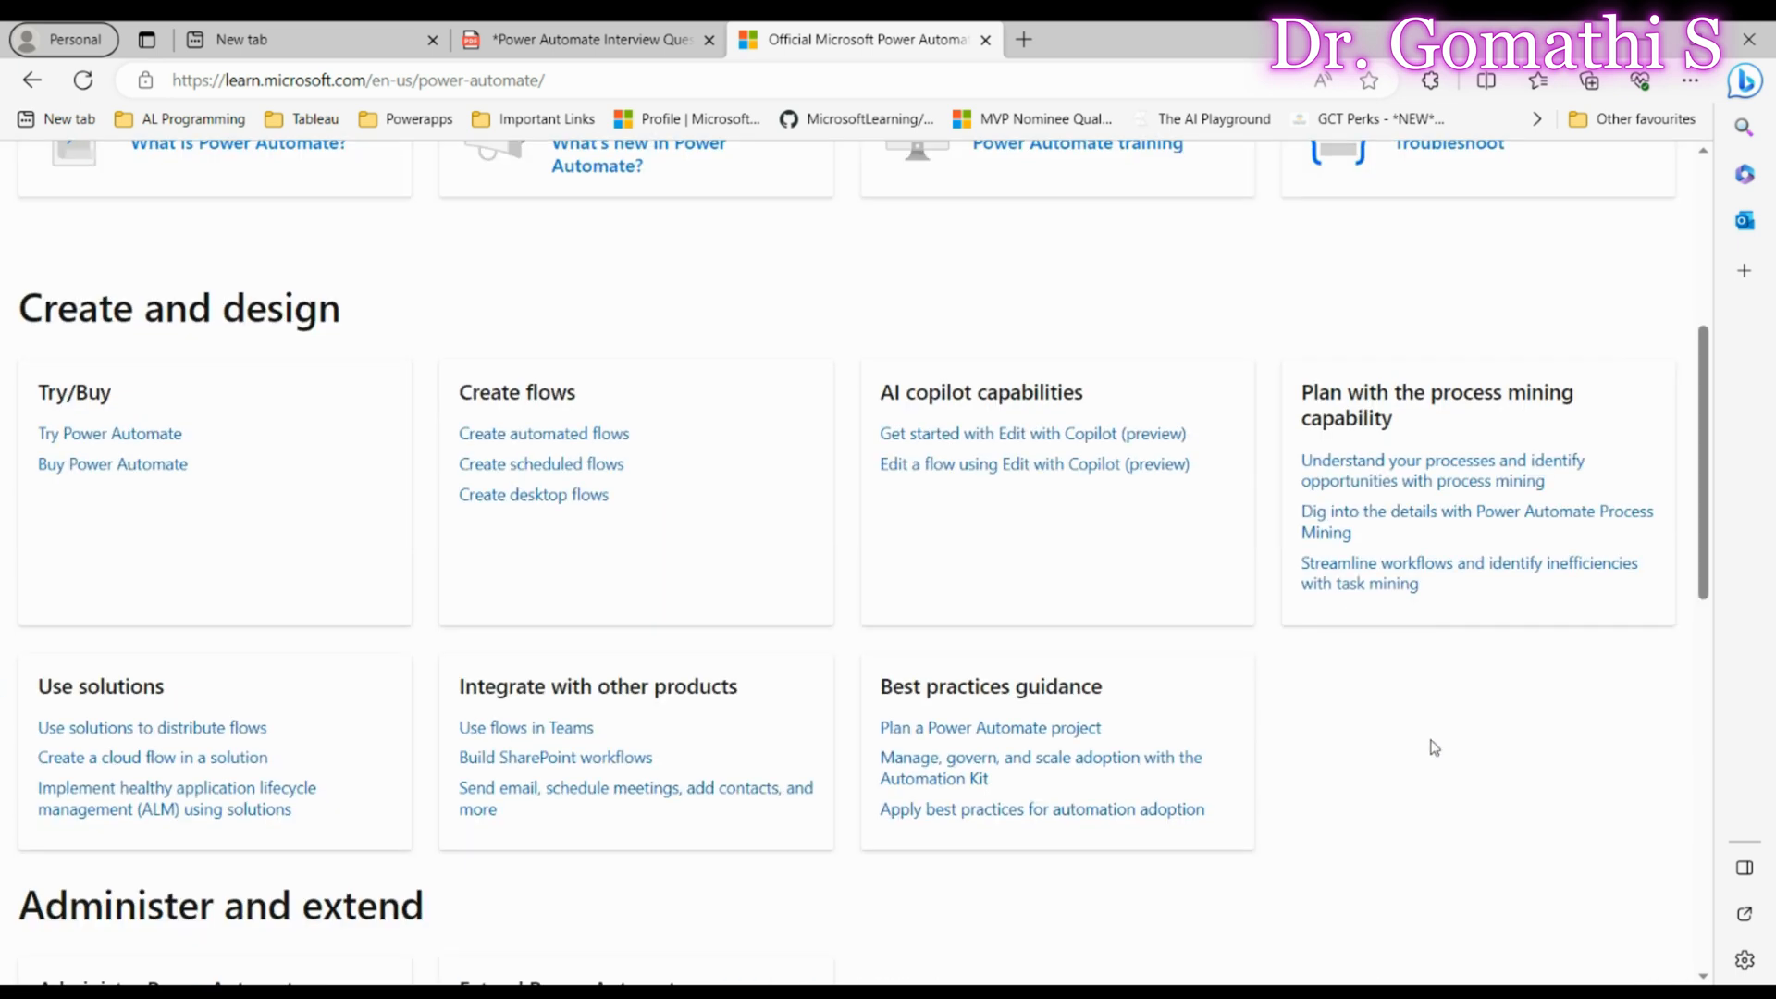
mouse_move(640, 289)
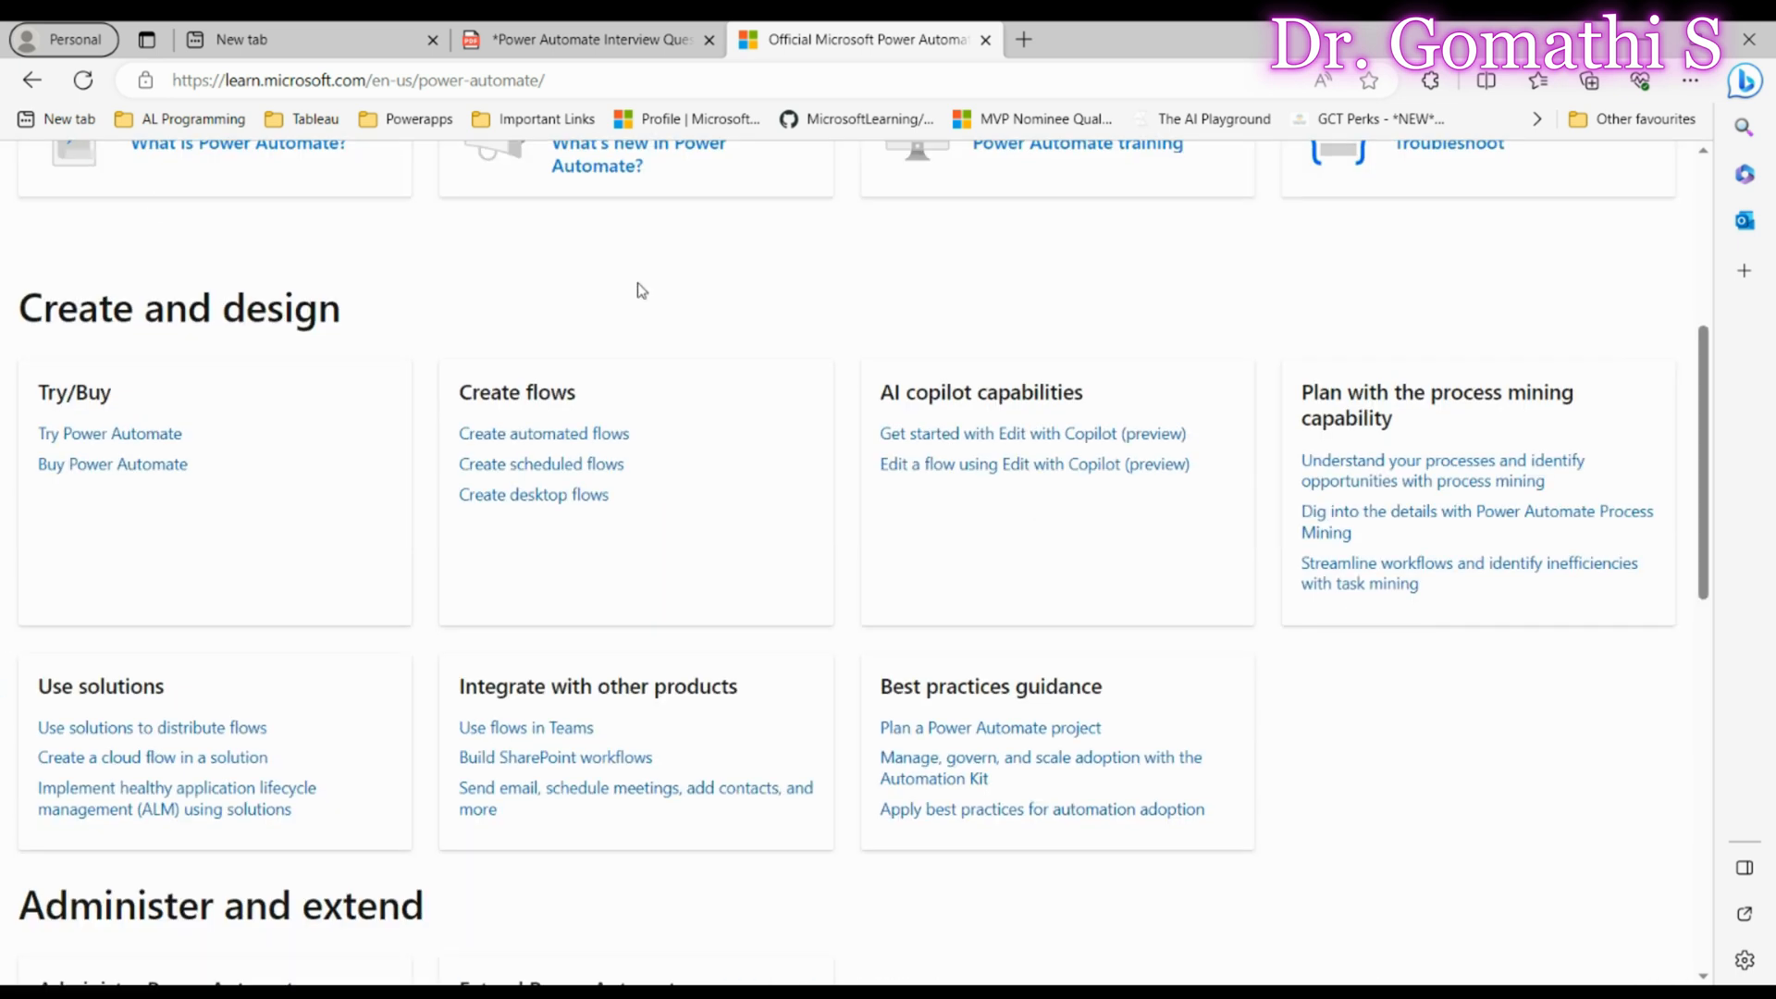
scroll("down", 3)
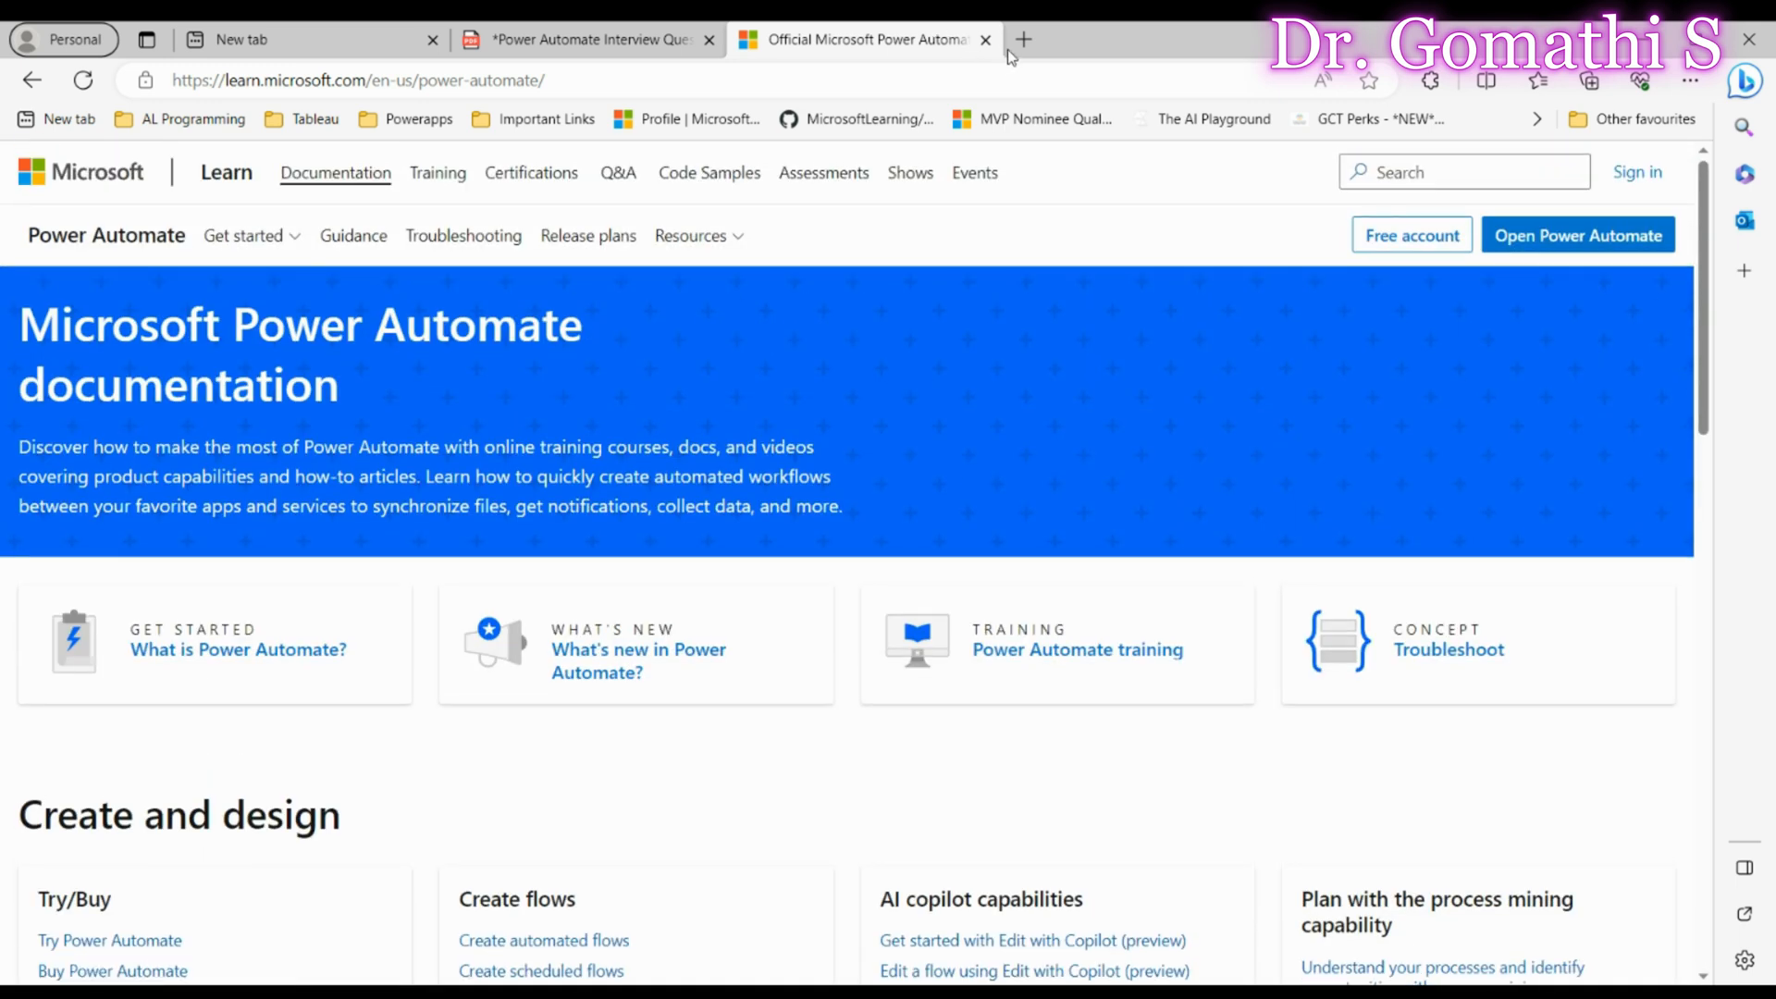
- Search Bing for Power Automate licensing in a new tab and scroll the results
left_click(1020, 40)
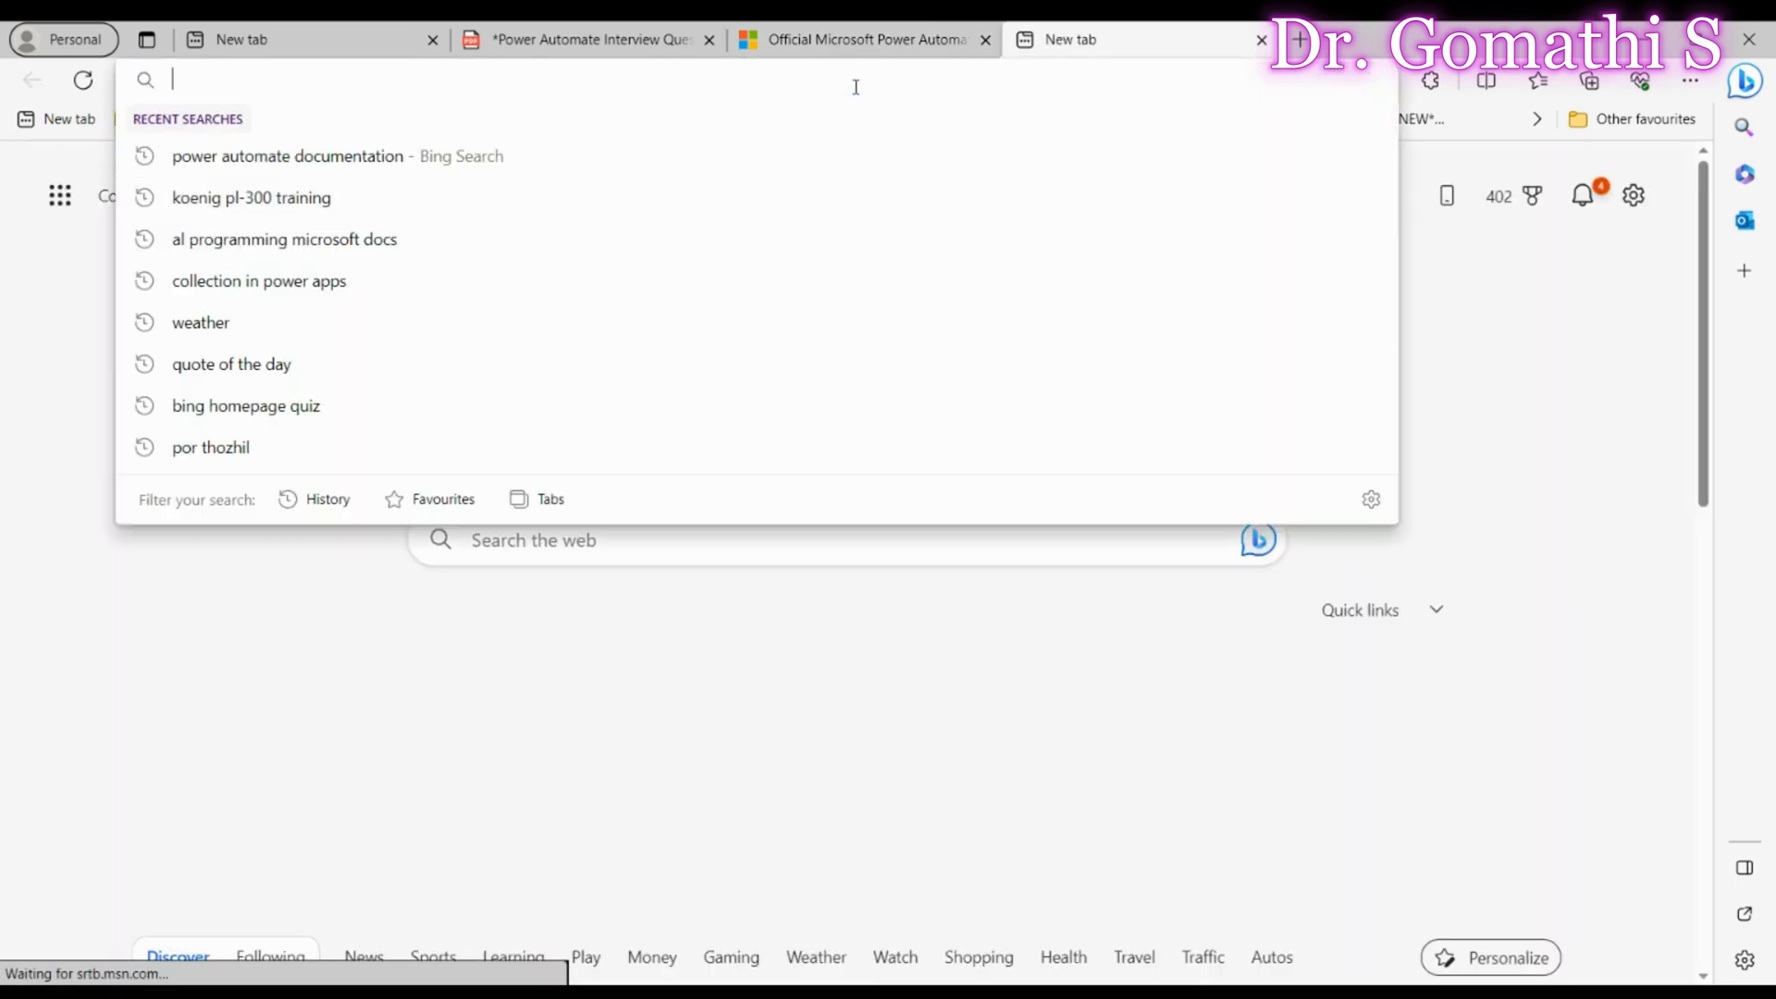
type("poweer a")
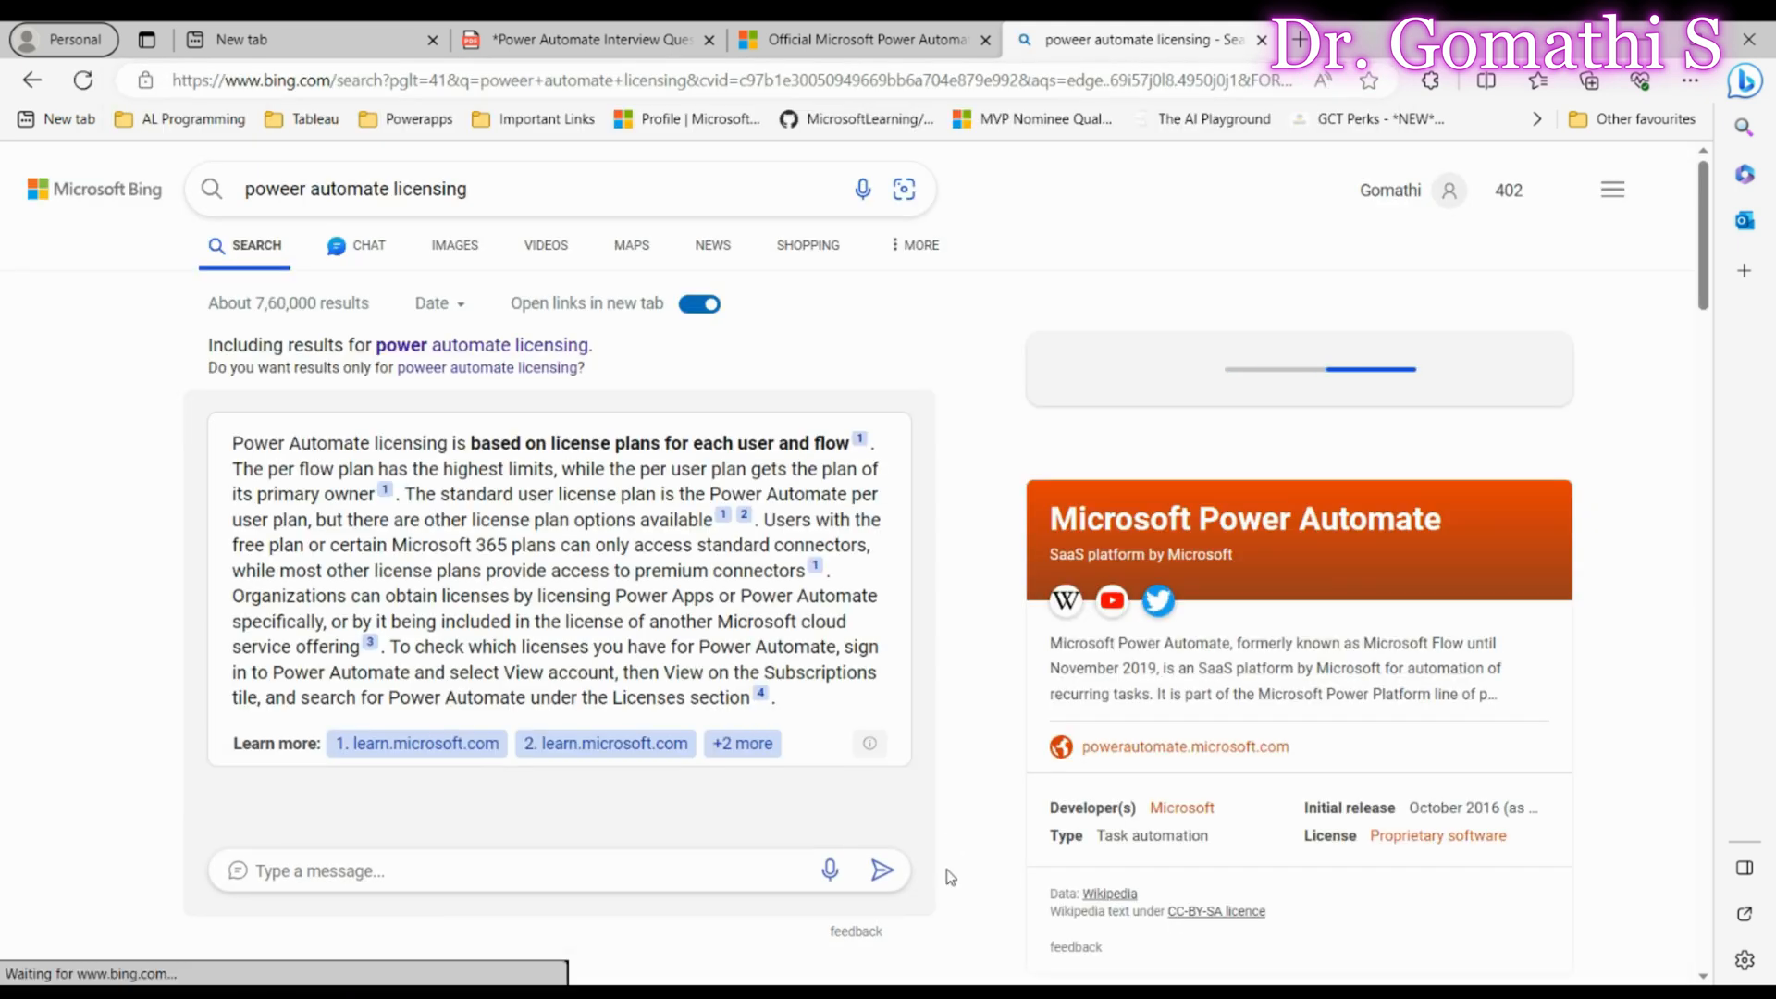
scroll("down", 3)
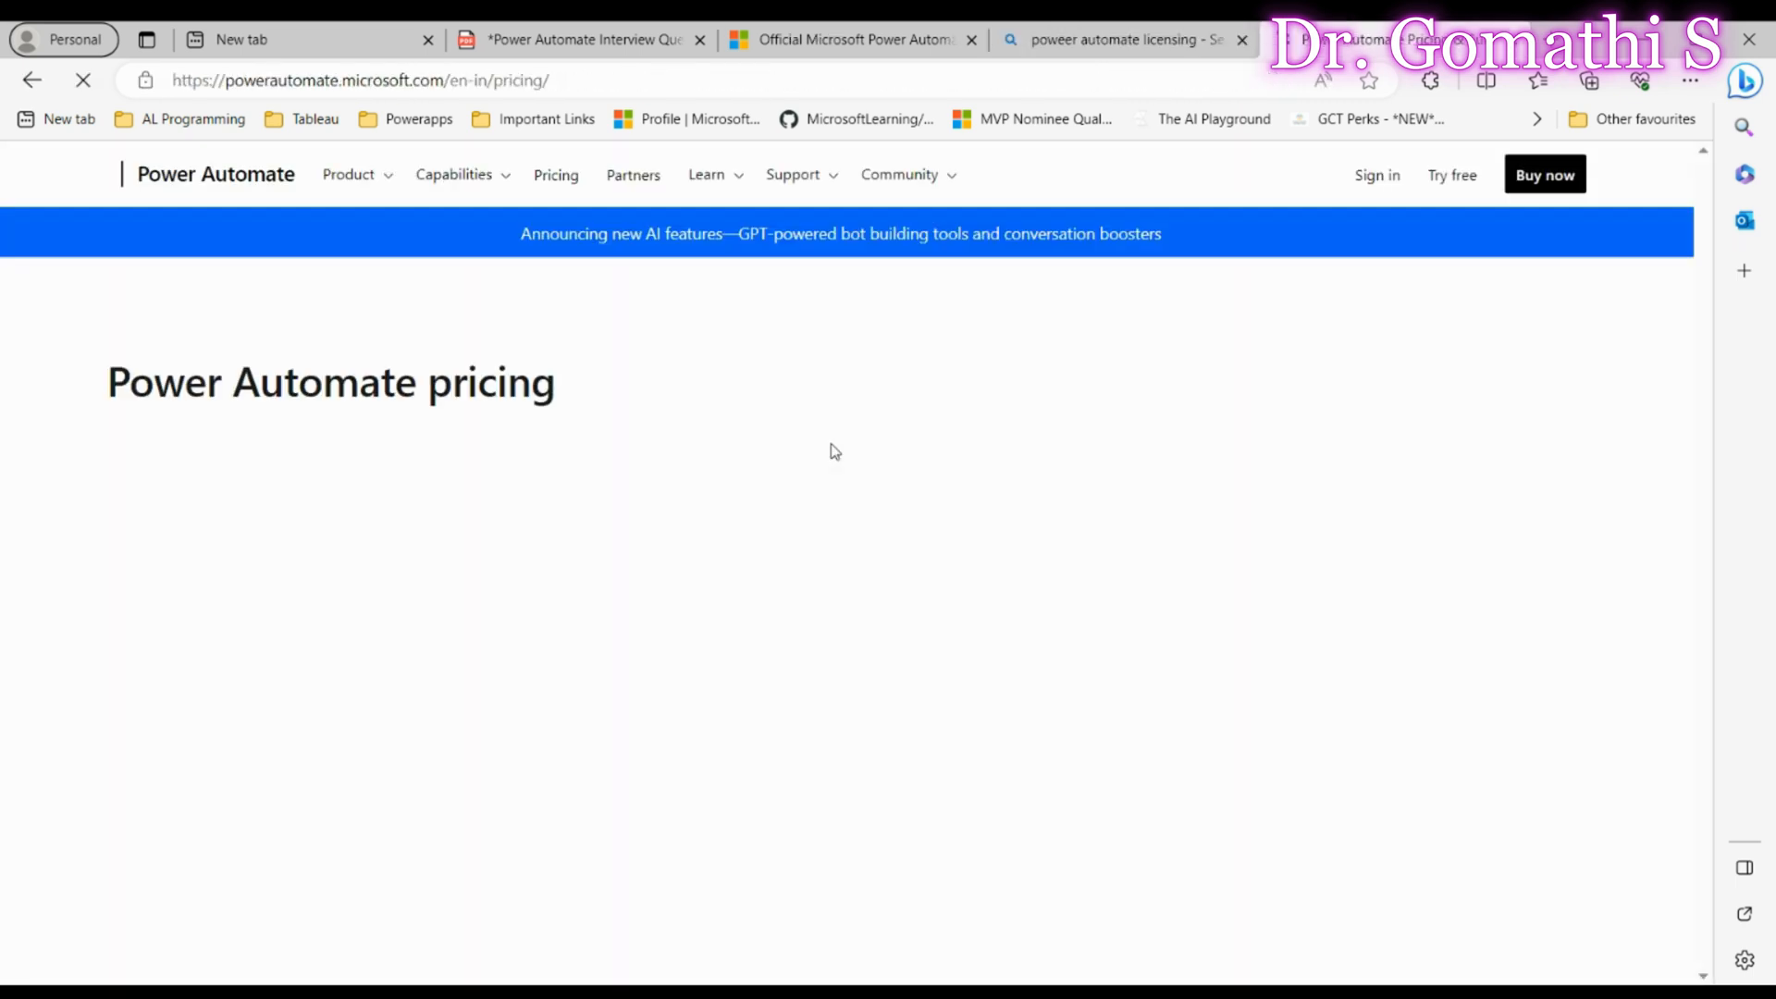
- Scroll the pricing page down to the add-on prices, then return to the questions PDF
scroll("down", 3)
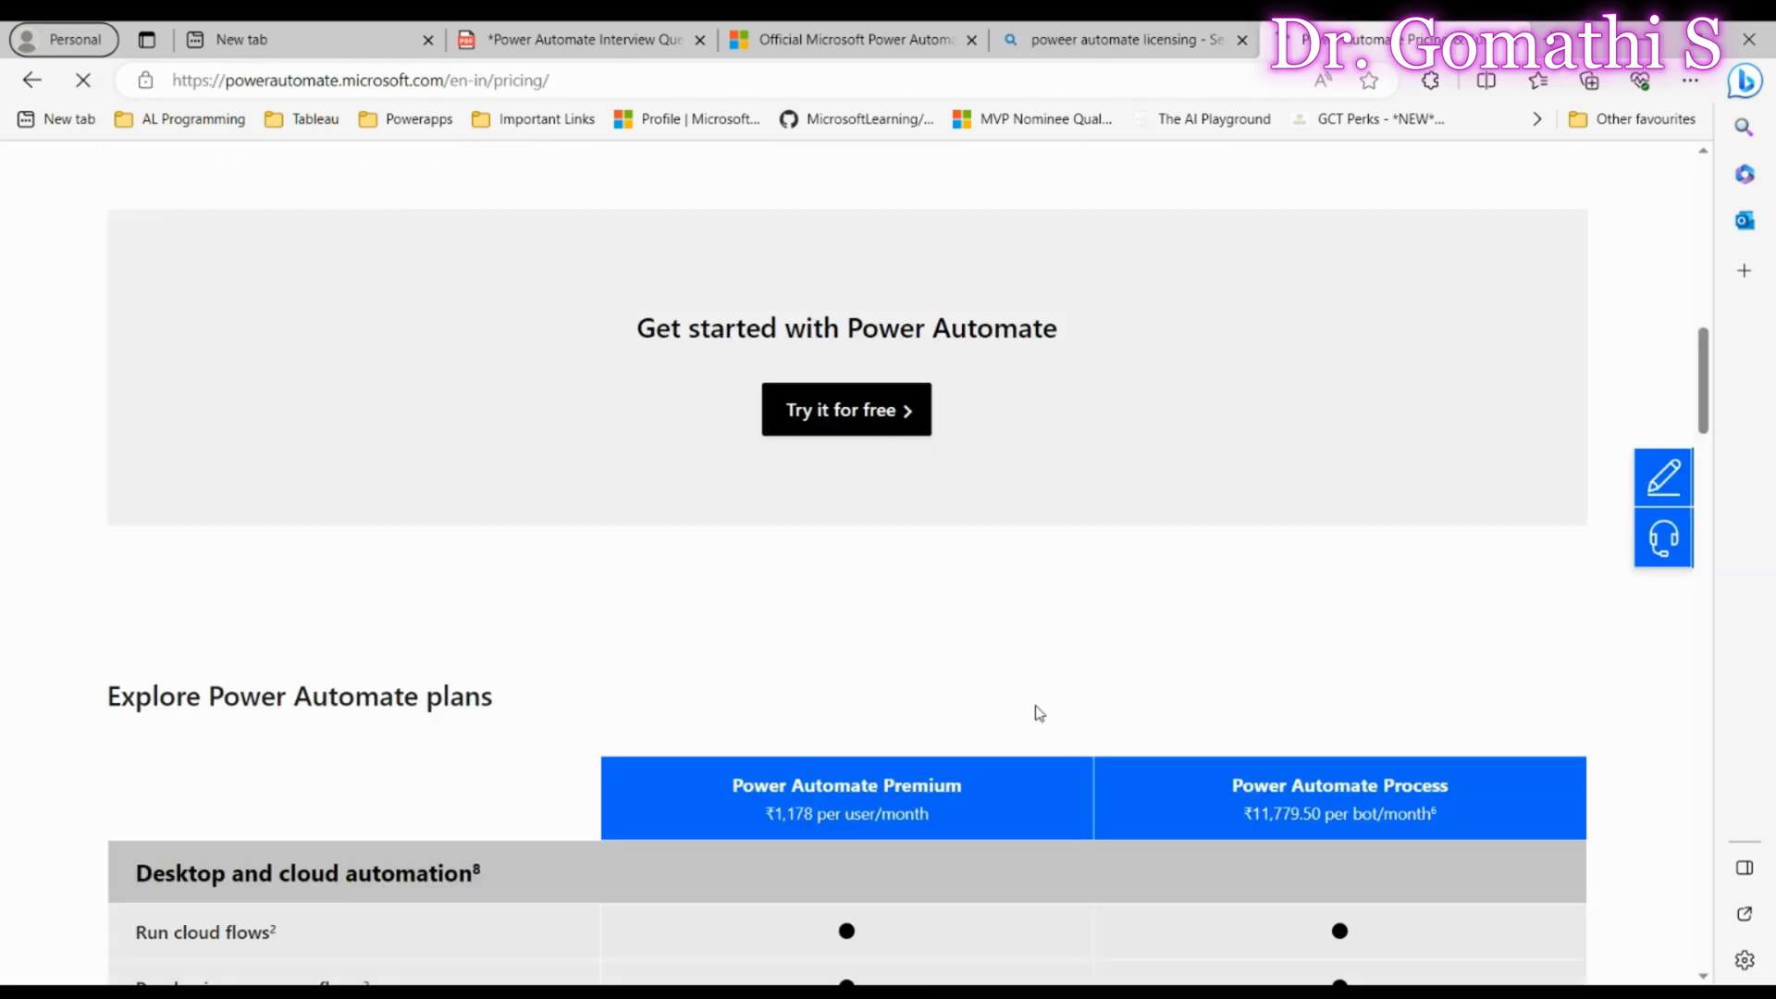
scroll("down", 3)
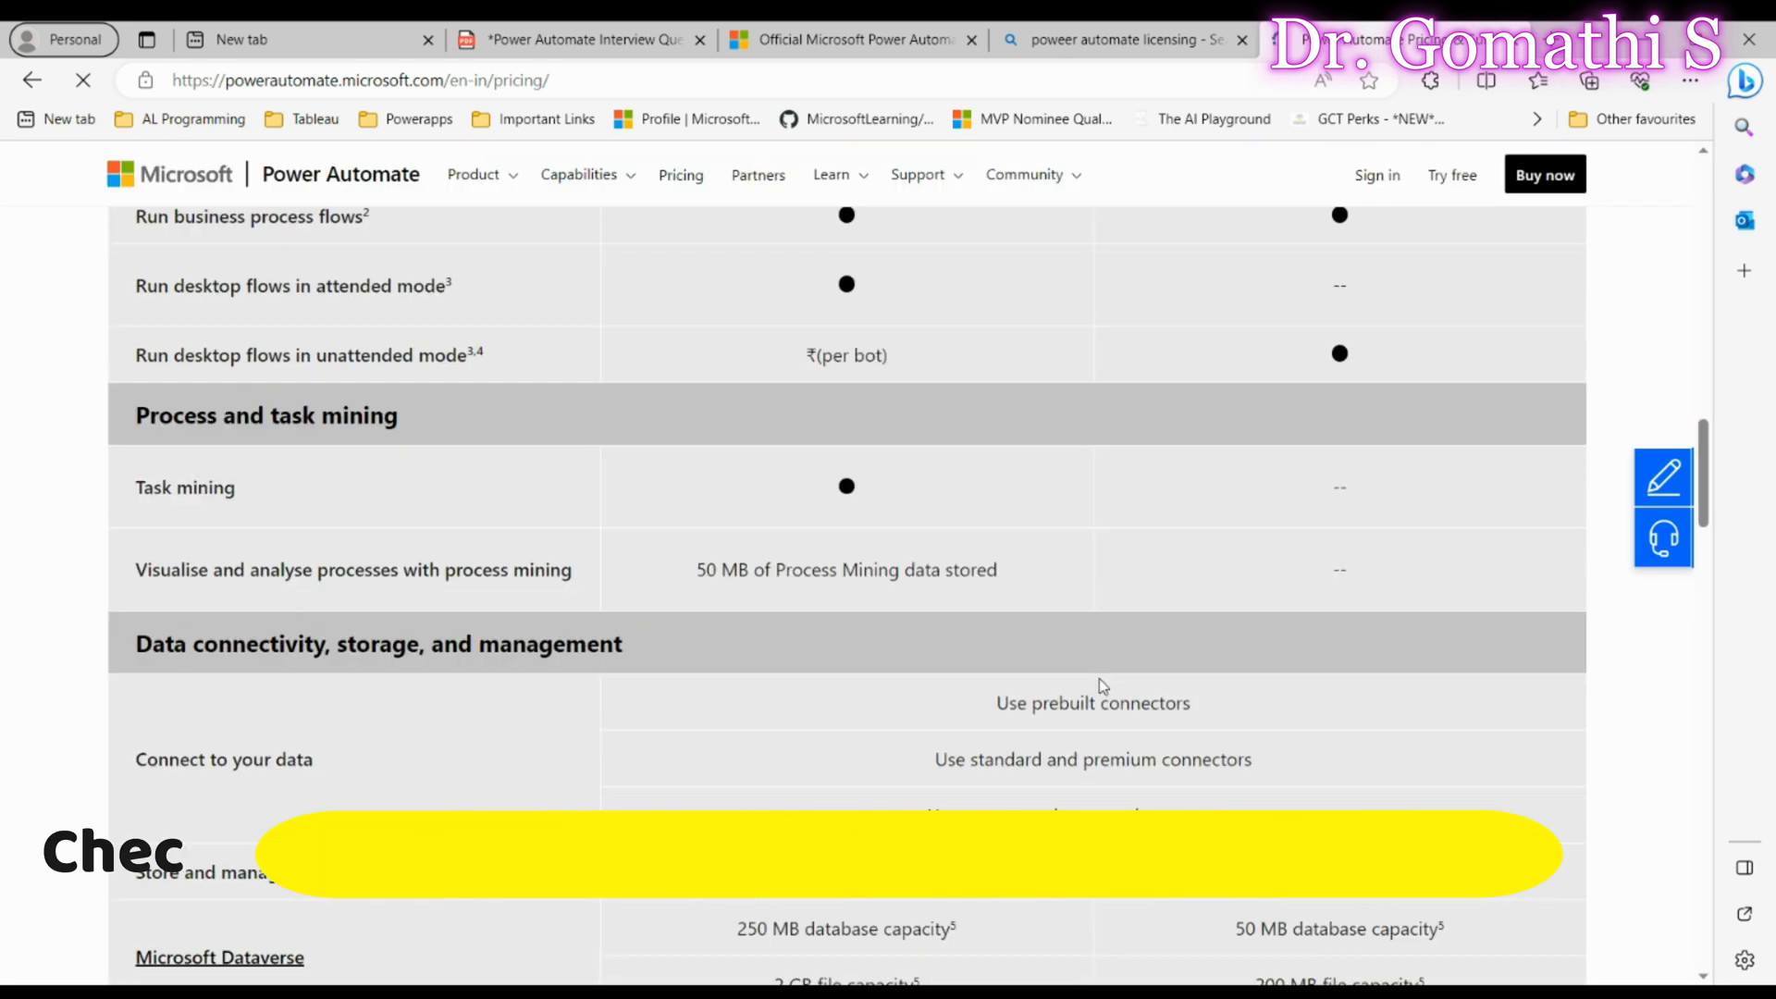
scroll("down", 3)
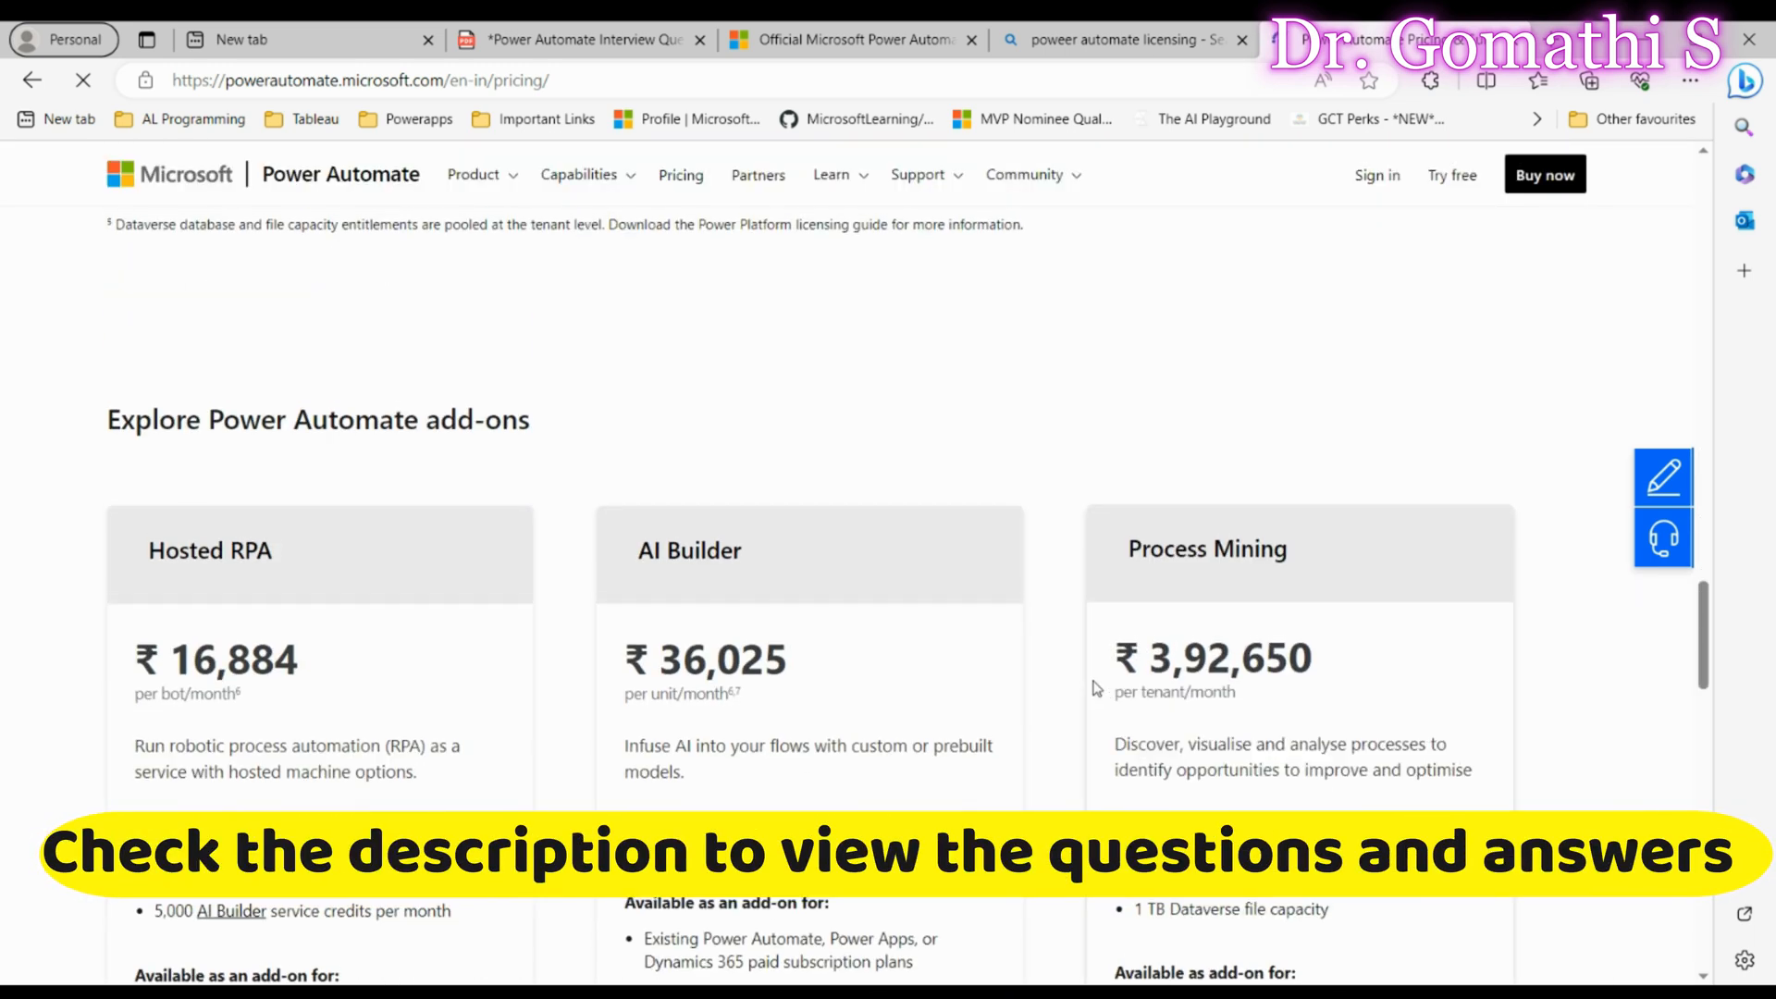
left_click(577, 39)
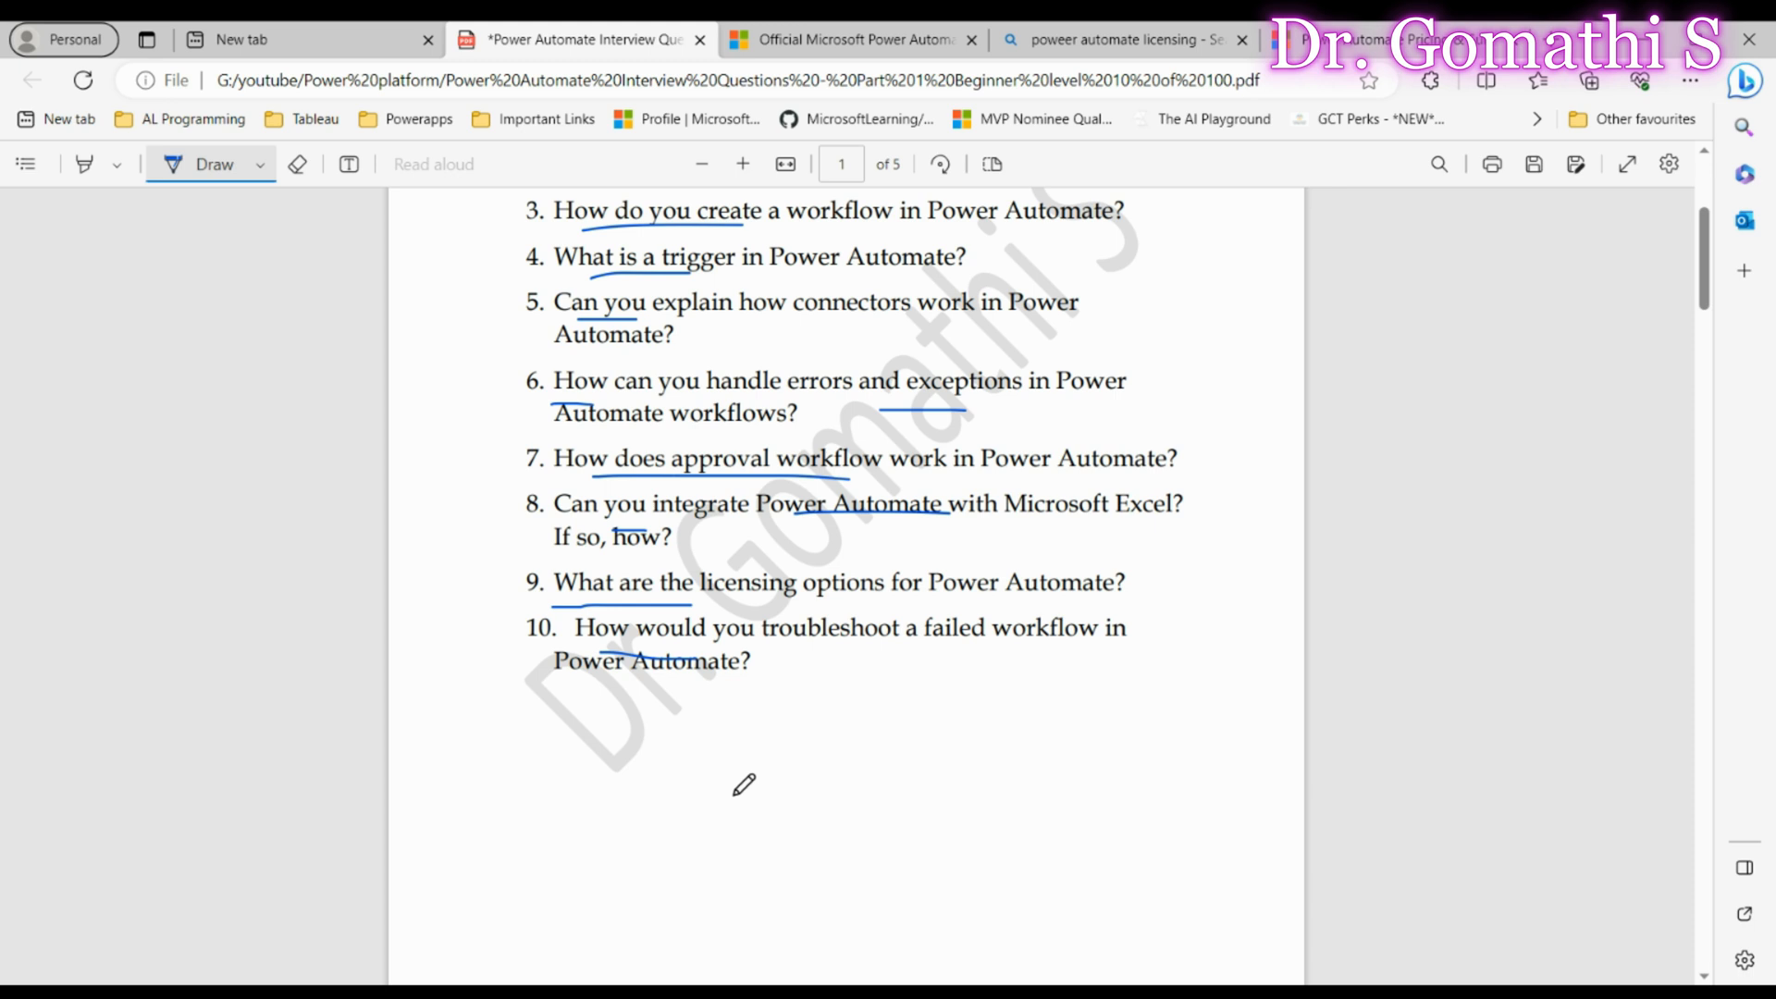
- Scroll the PDF into the answer pages, reaching Question 5's answer on connectors
scroll("down", 3)
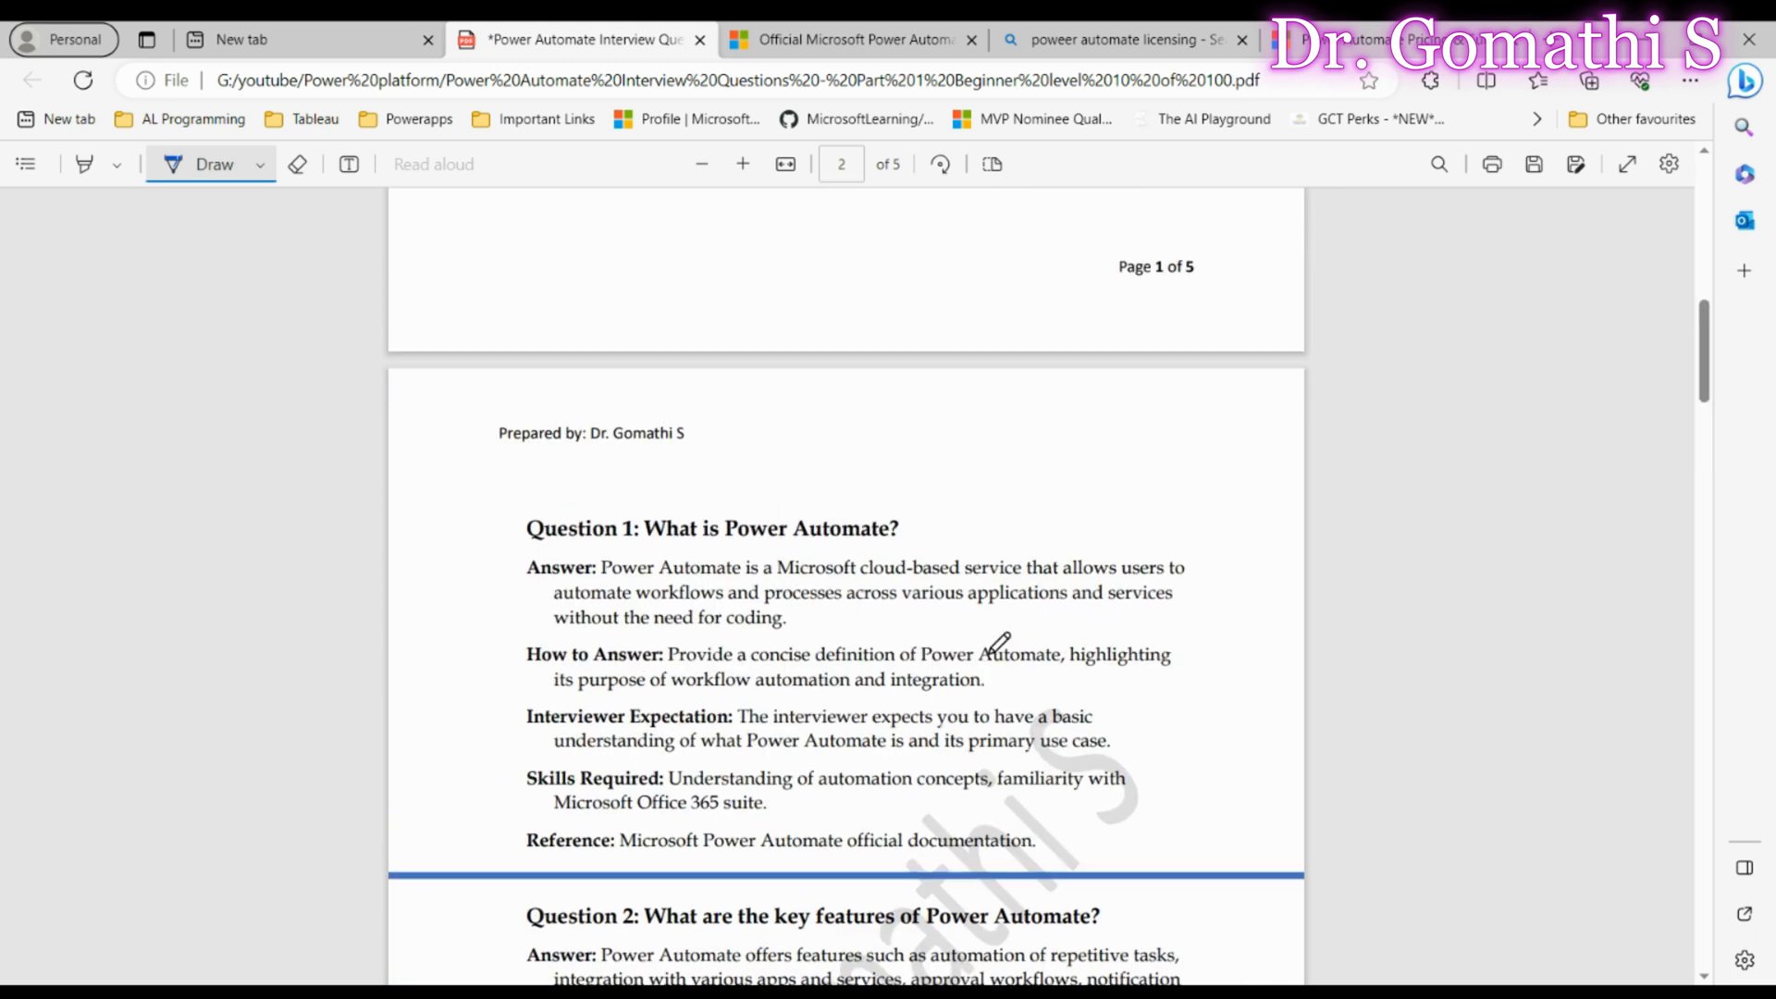
scroll("down", 3)
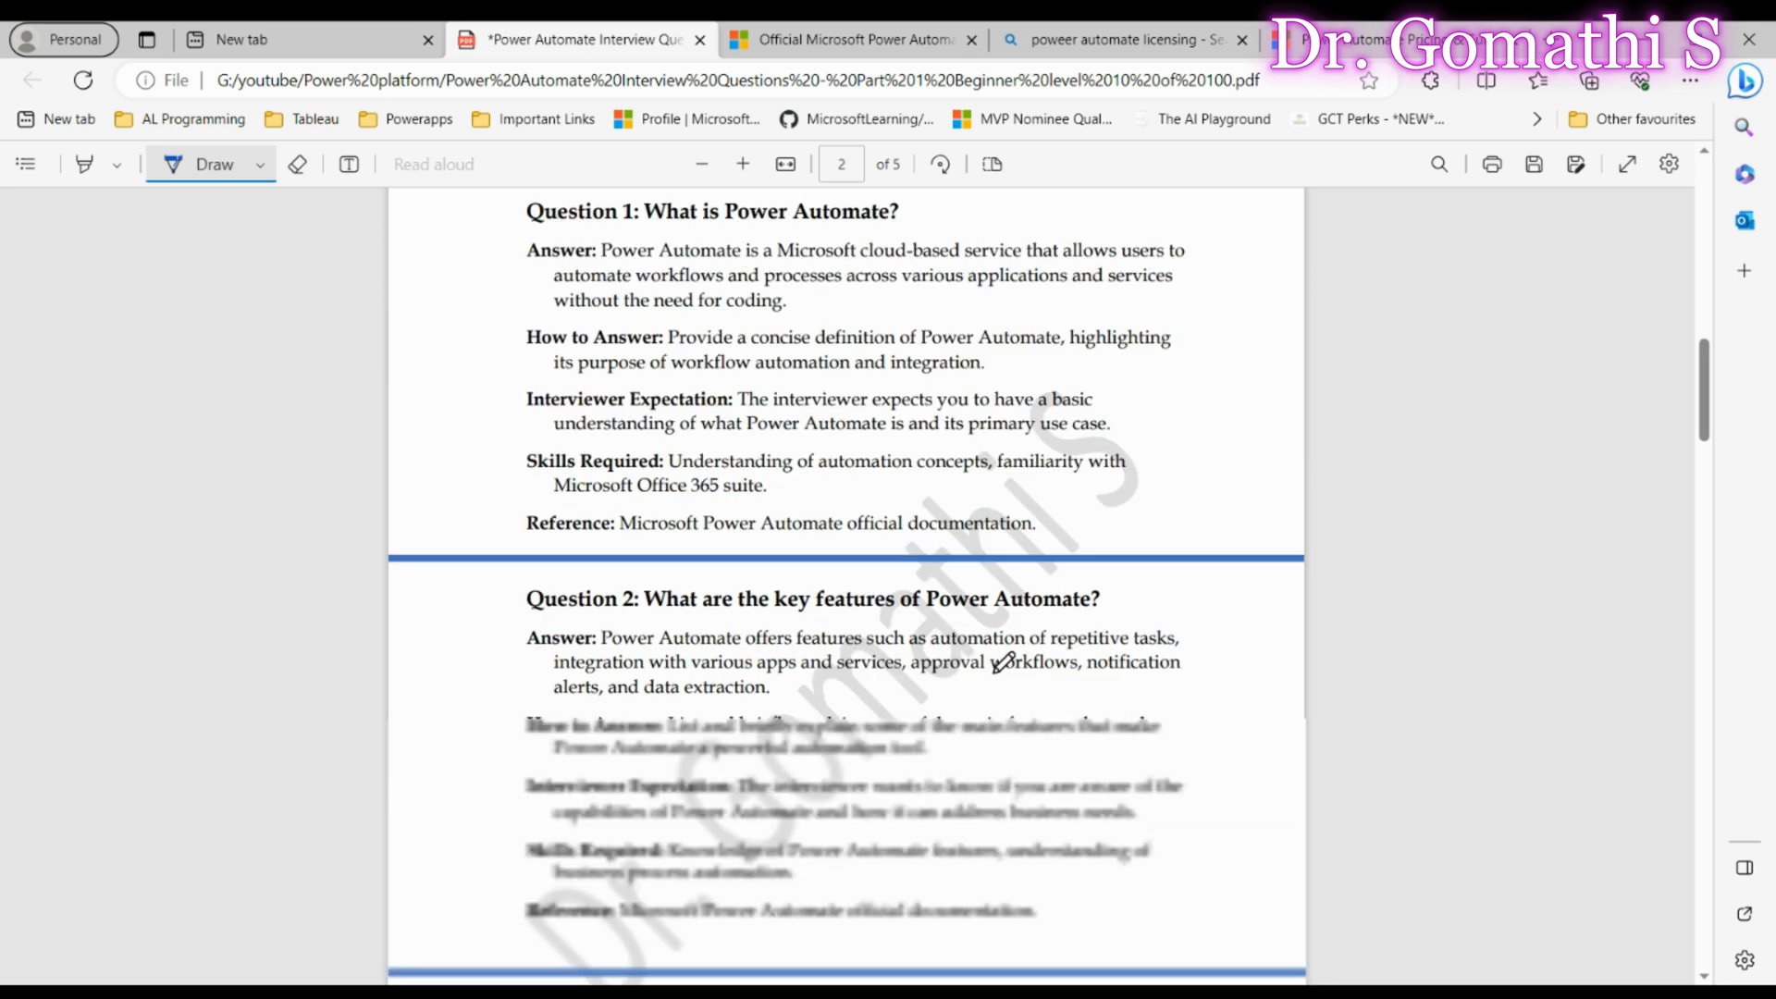
scroll("down", 3)
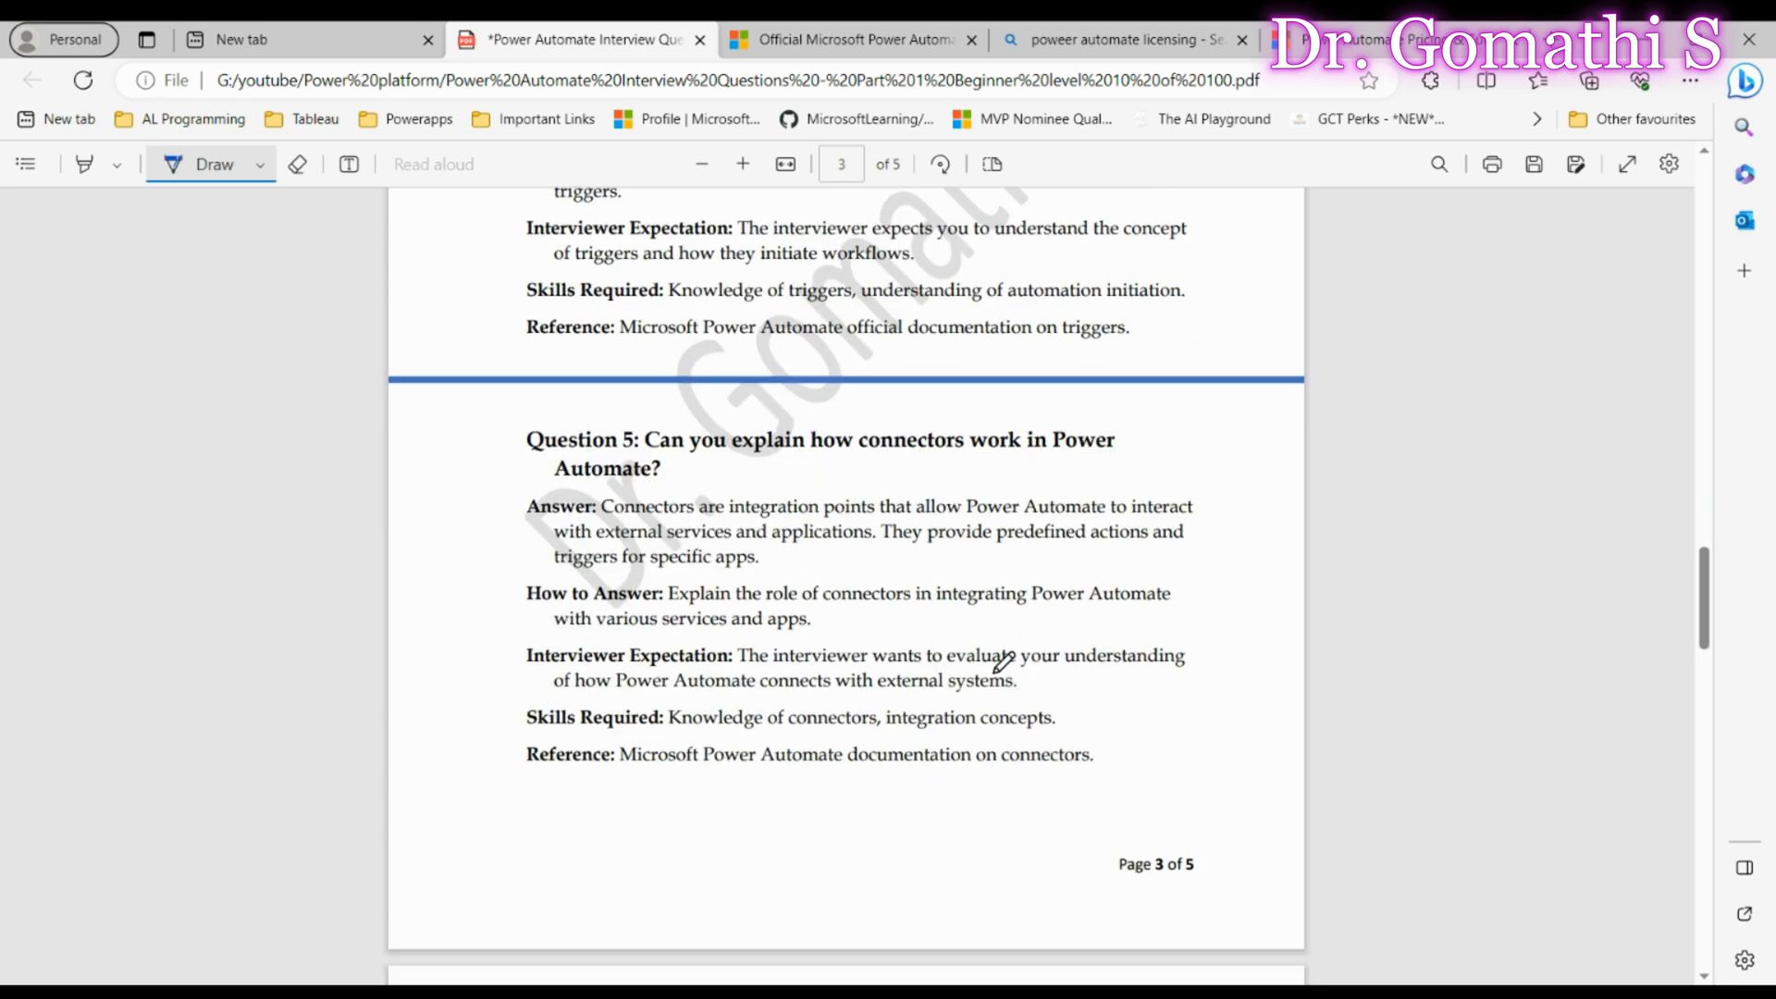